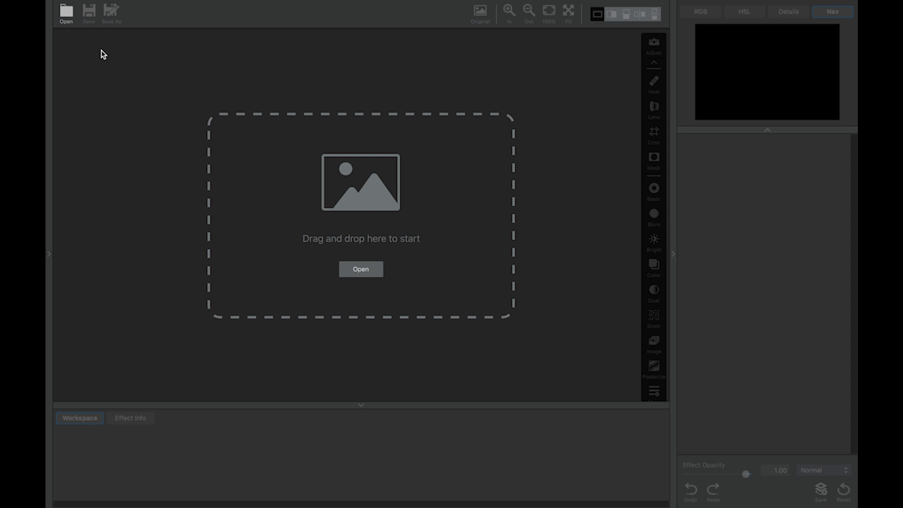
Step: Load the four photos — 1_Leaves, 2_Toad, 3_Mountain, 4_Cliff — from the Sharpen Images folder
left_click(362, 269)
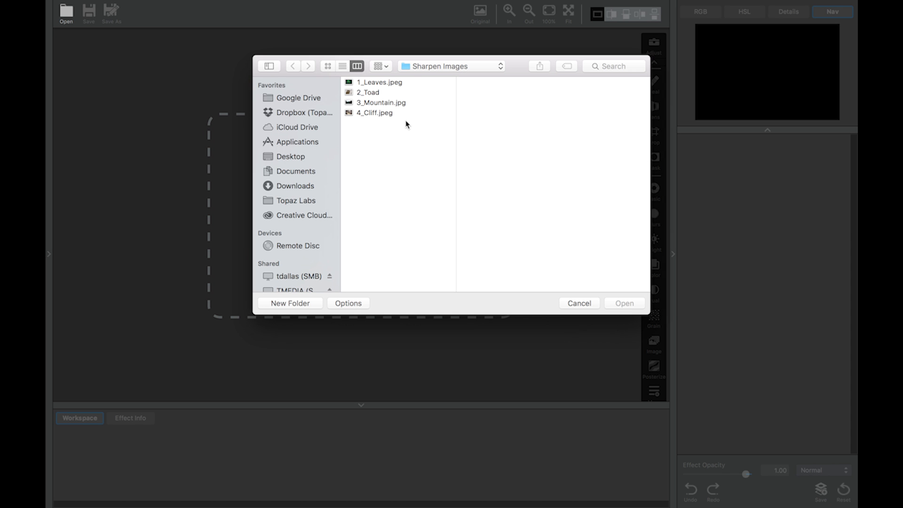
left_click(623, 303)
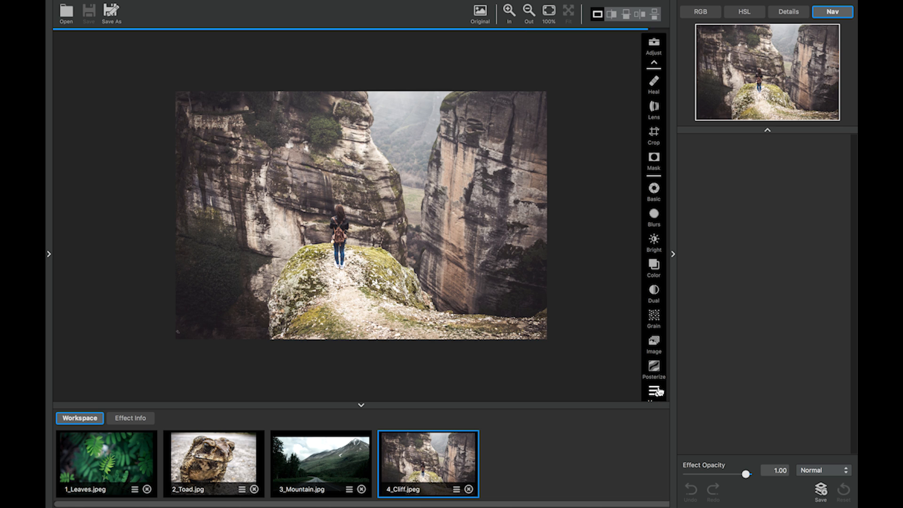
Step: Add a Sharpen adjustment to the cliff photo and switch its type to Lens Deblur
left_click(654, 392)
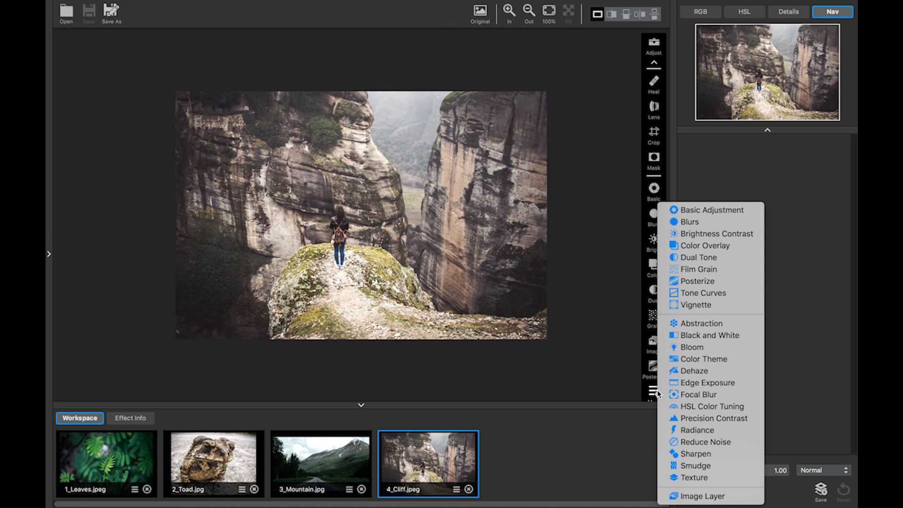
mouse_move(696, 394)
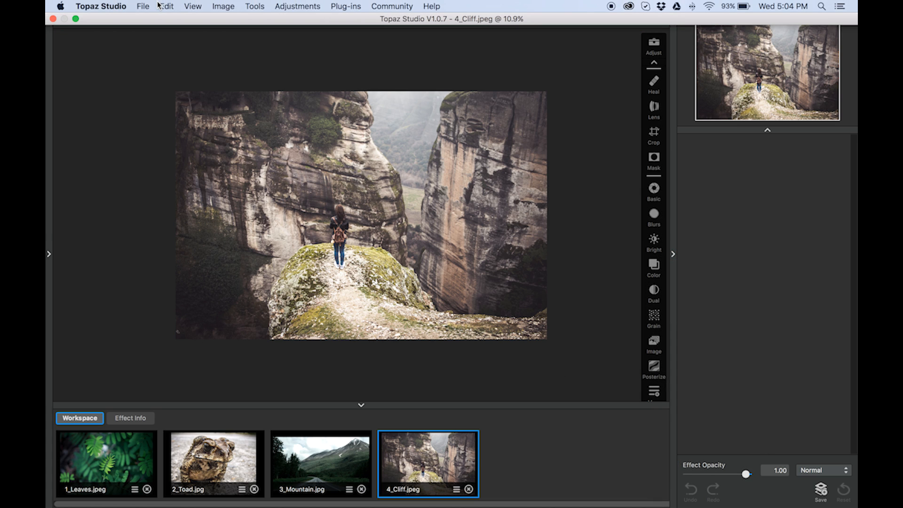
mouse_move(292, 12)
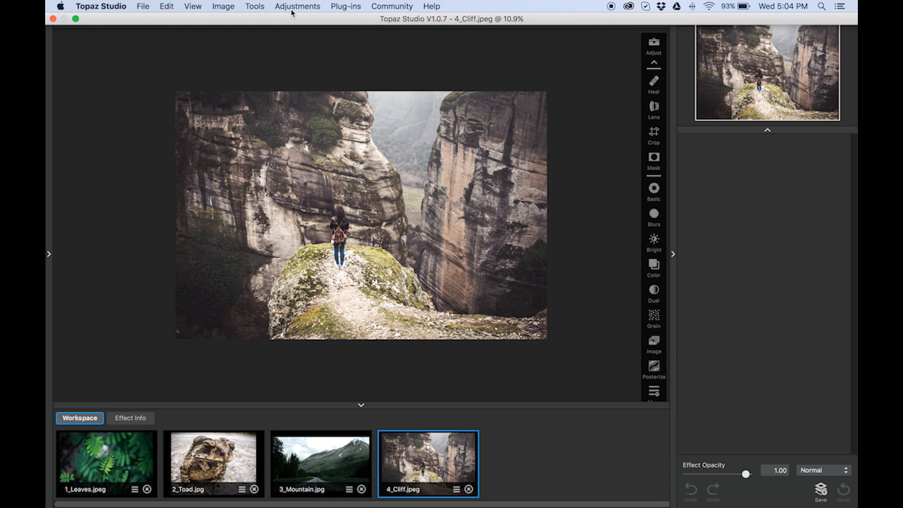
left_click(299, 7)
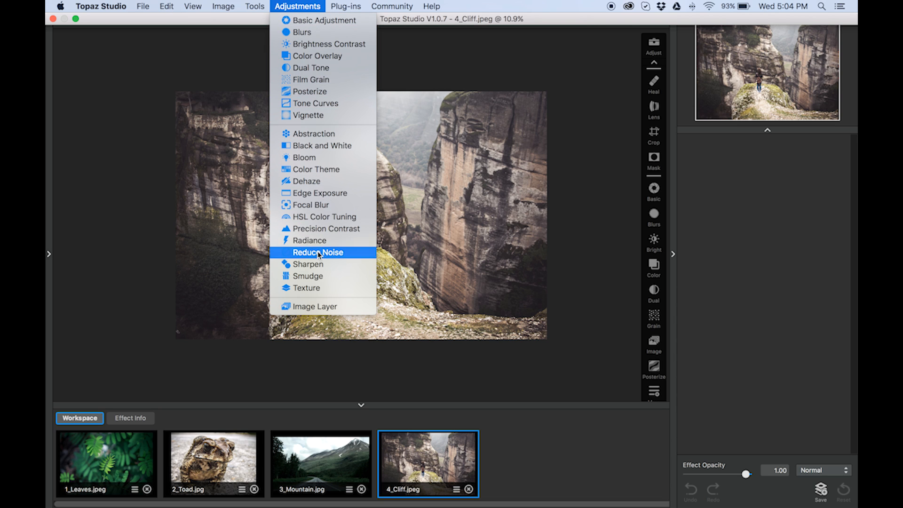
left_click(306, 263)
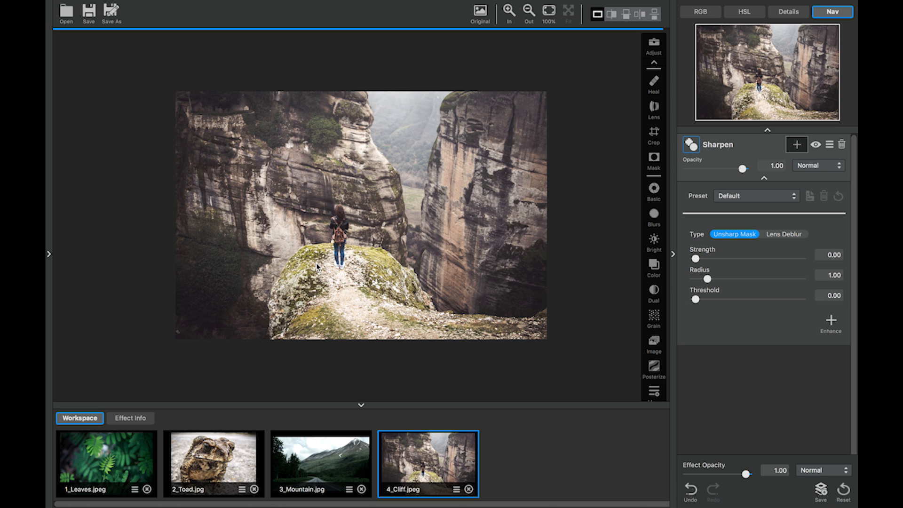
mouse_move(789, 230)
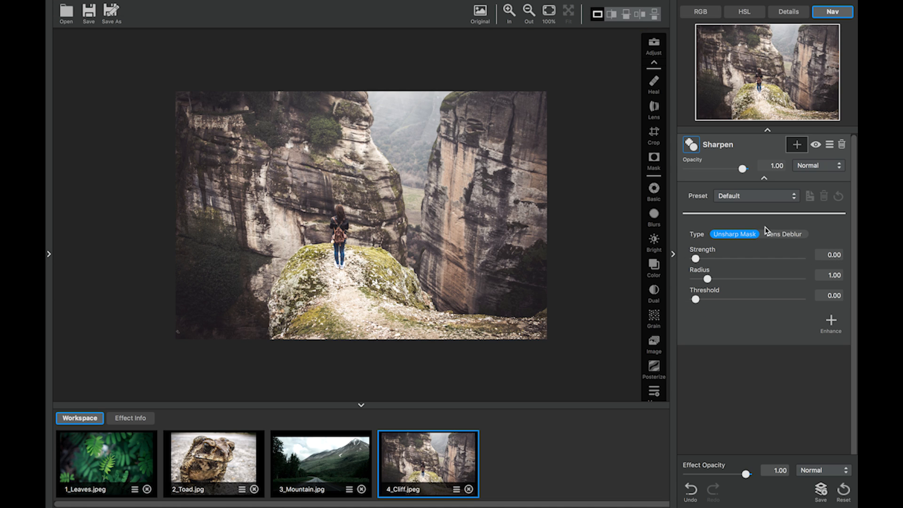
mouse_move(730, 211)
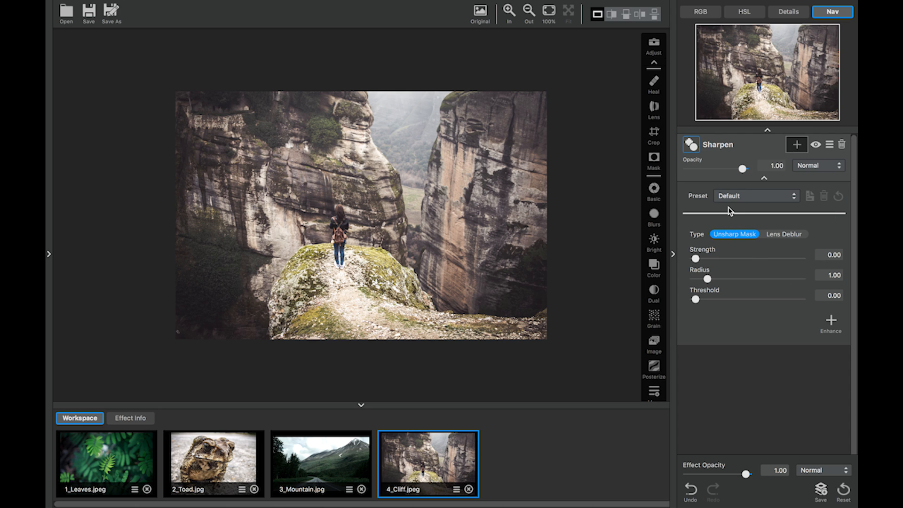
mouse_move(732, 238)
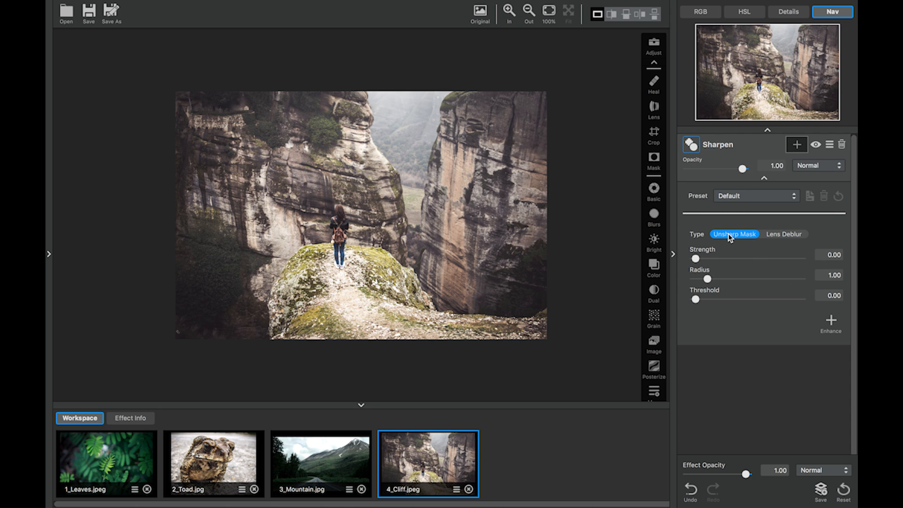
mouse_move(735, 242)
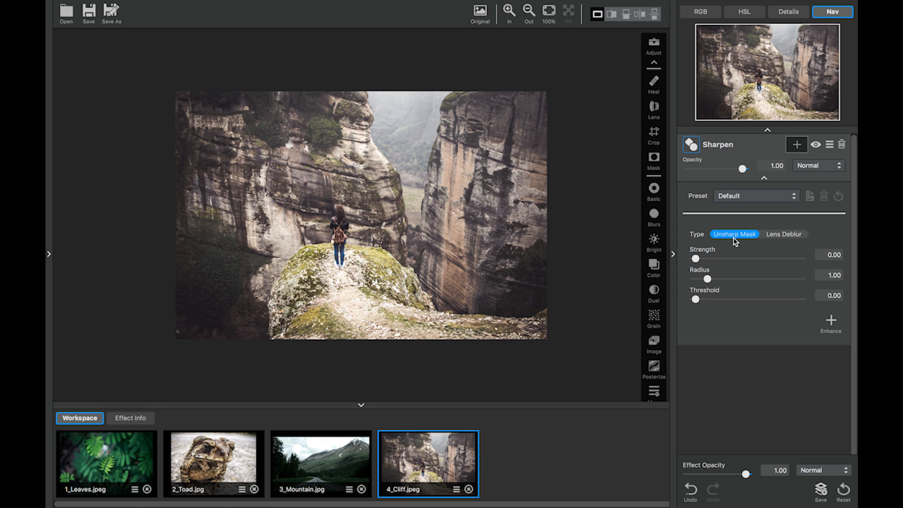
left_click(784, 235)
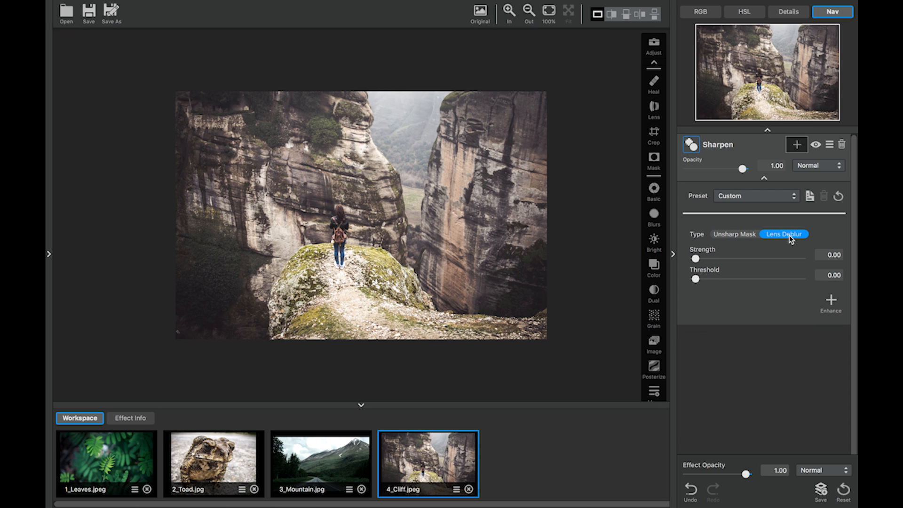
mouse_move(609, 255)
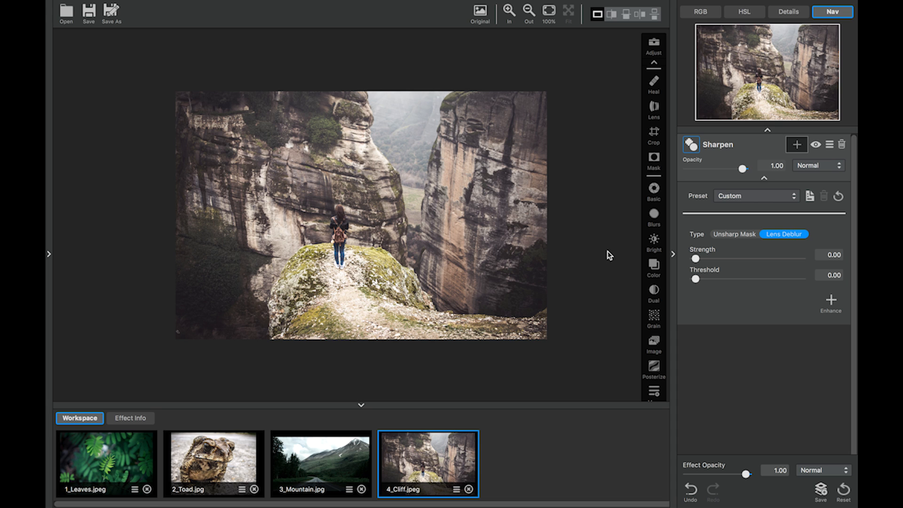
Step: Make 1_Leaves the working photo, add a Sharpen adjustment and zoom onto the fern
left_click(107, 463)
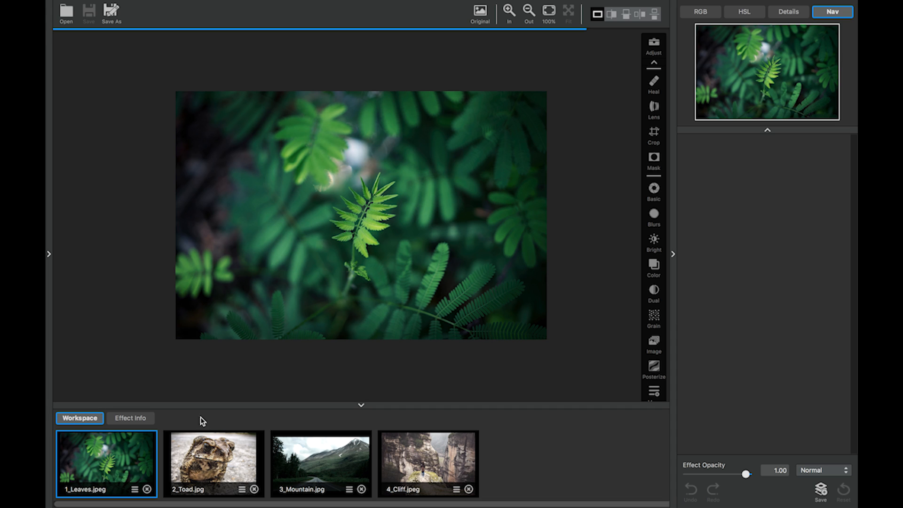
left_click(653, 188)
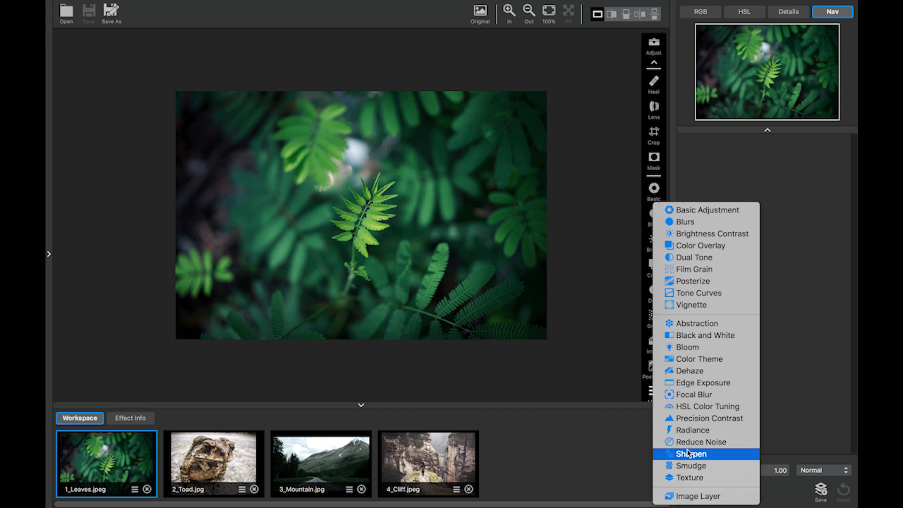
left_click(693, 454)
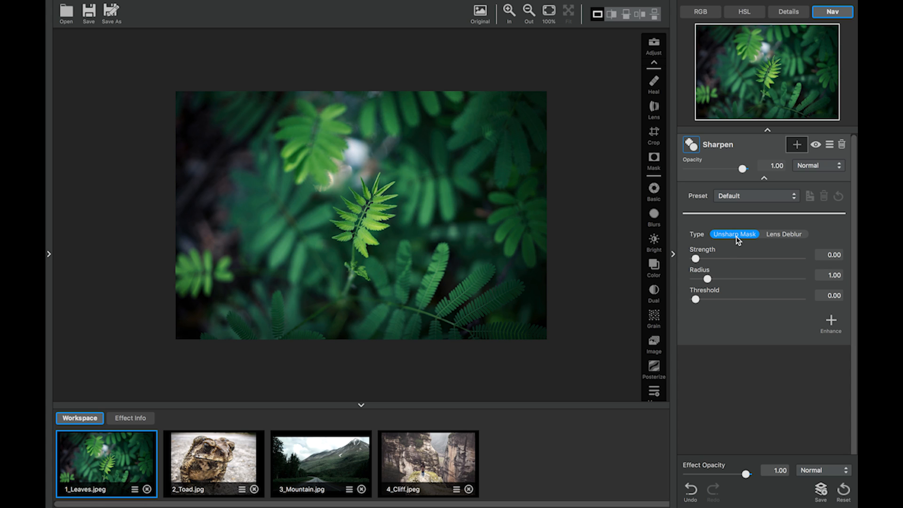
mouse_move(736, 239)
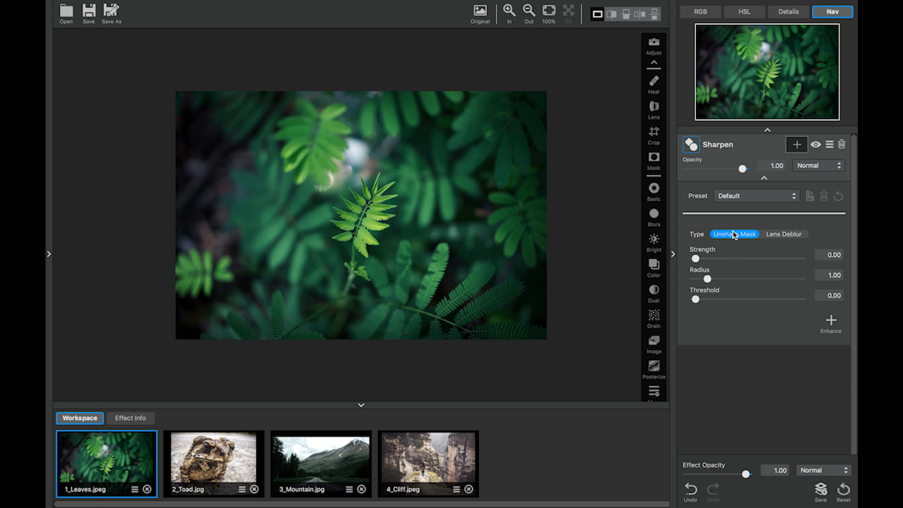
mouse_move(532, 32)
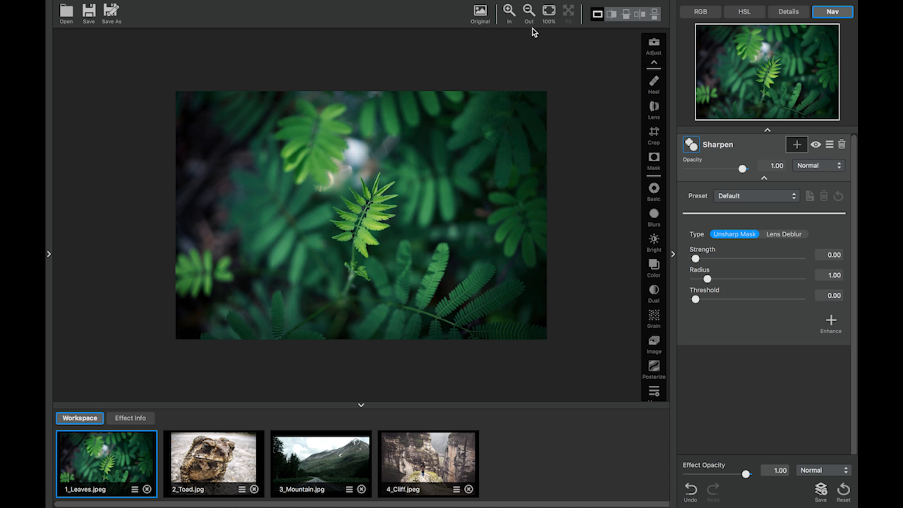
left_click(508, 10)
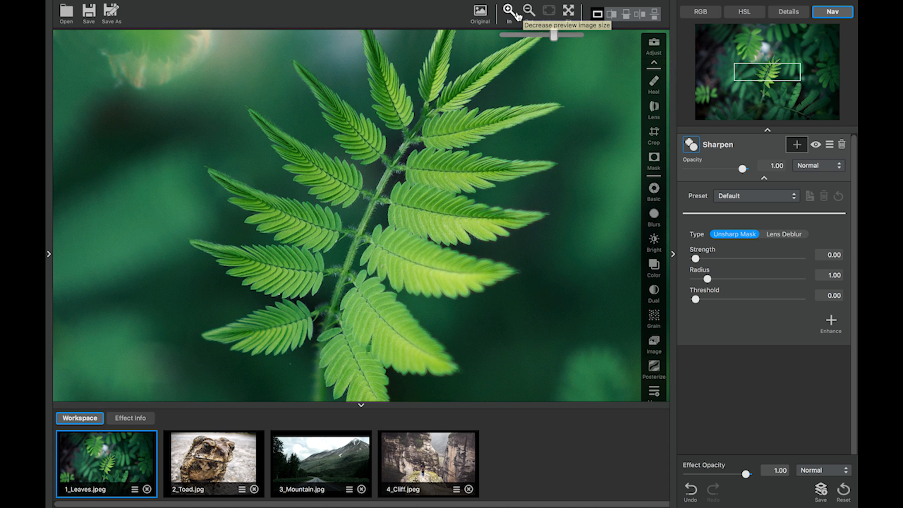
mouse_move(526, 9)
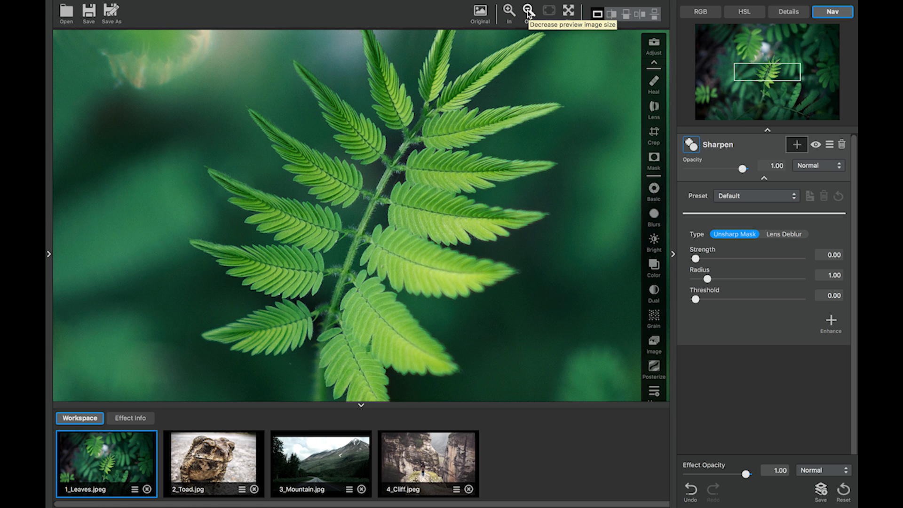
left_click(527, 9)
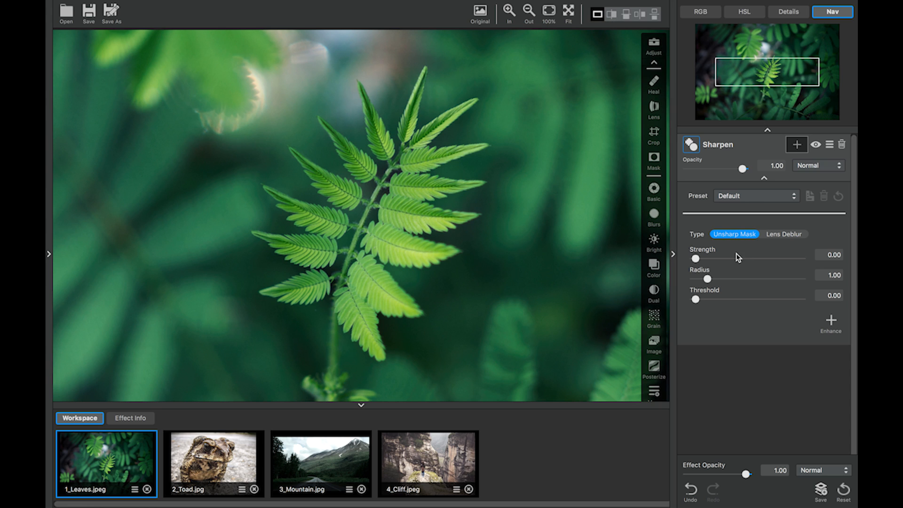
mouse_move(726, 256)
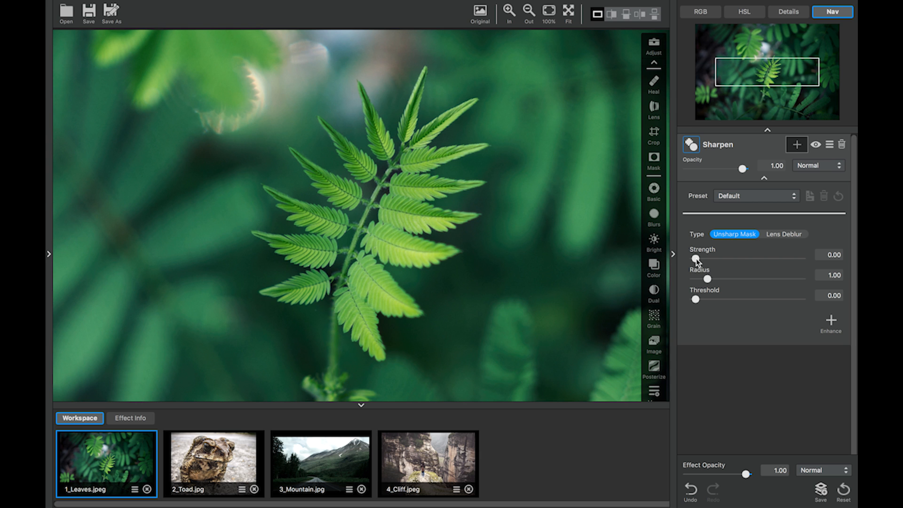
Step: Try unsharp-mask Strength at 0.50, 0.95 and 0.07, then settle it at 0.75
left_click_drag(694, 259, 749, 260)
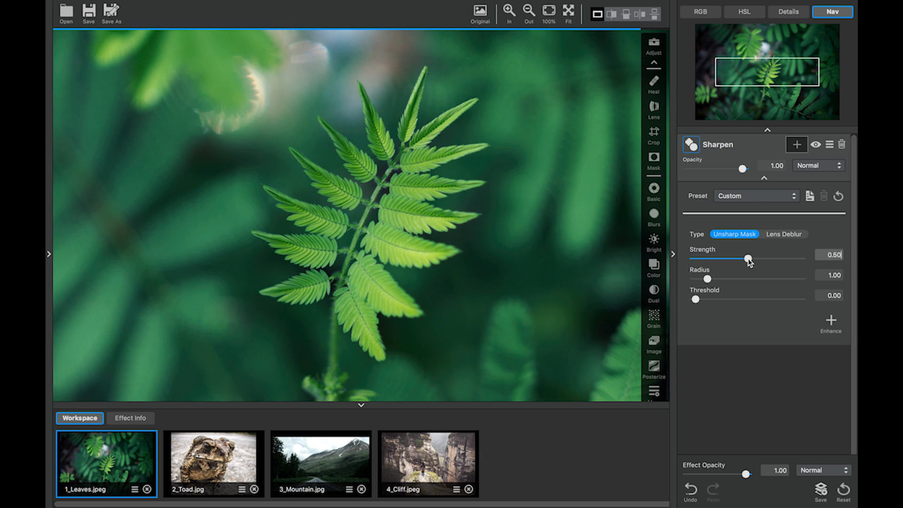
left_click_drag(749, 260, 795, 260)
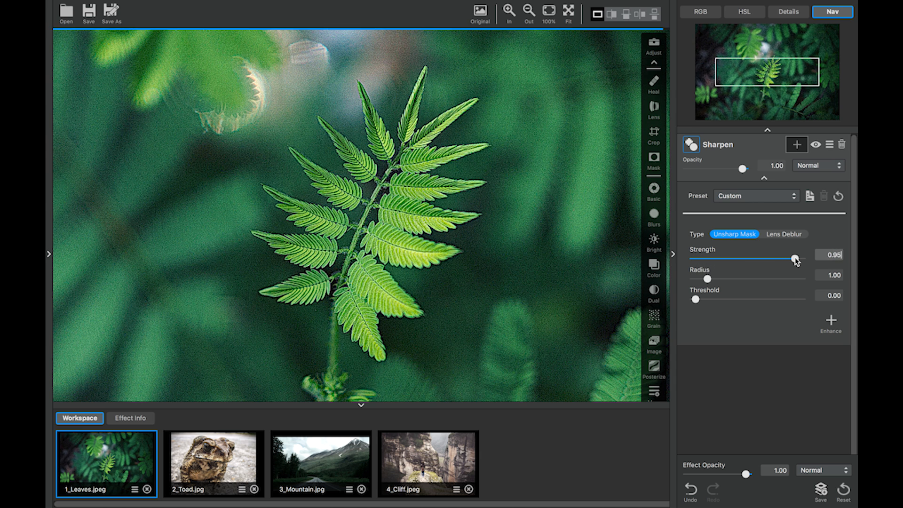
left_click_drag(795, 260, 703, 260)
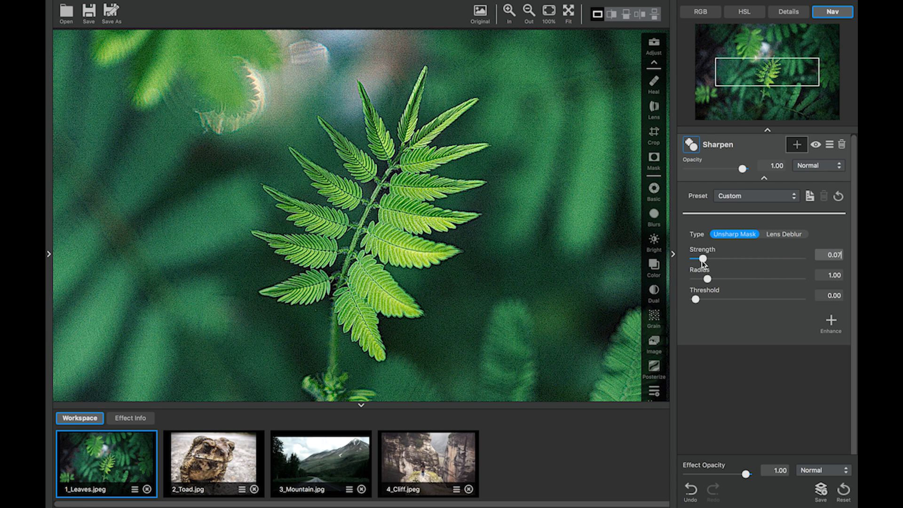
left_click_drag(703, 258, 776, 259)
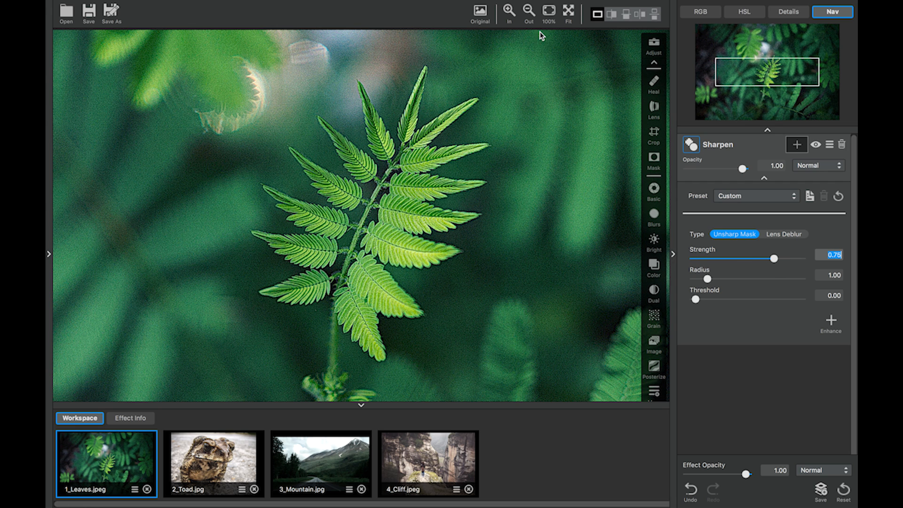
Step: Zoomed on the fern, sweep Radius through 1.5, 2.8 and 1.6, ending at 3.90
left_click(508, 11)
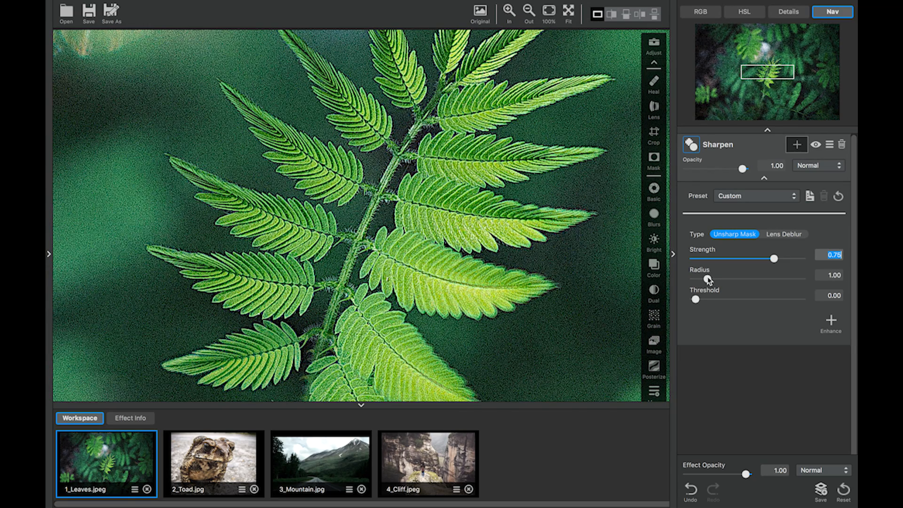
left_click_drag(695, 278, 719, 278)
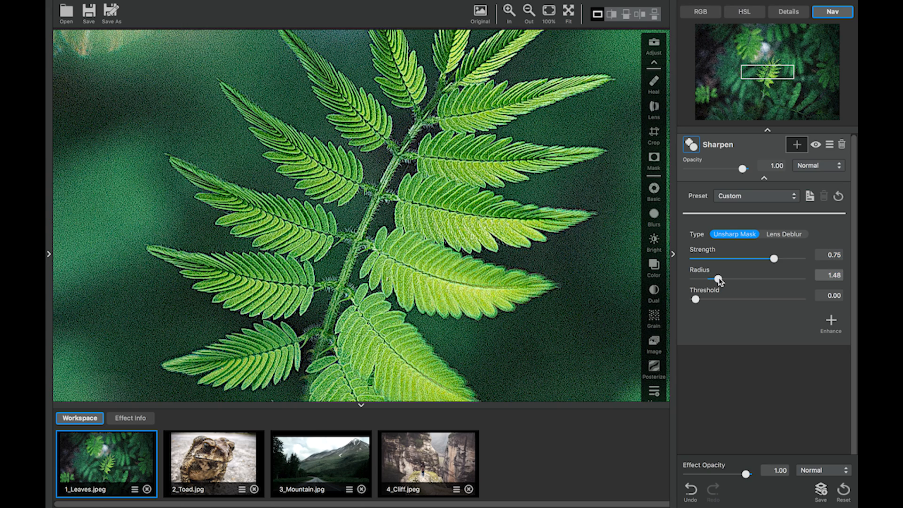
left_click_drag(718, 278, 749, 279)
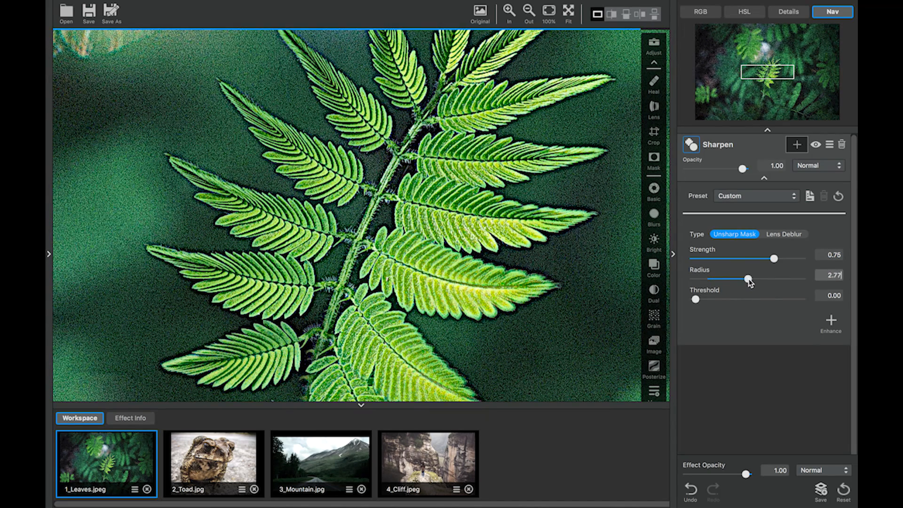
left_click_drag(747, 279, 750, 278)
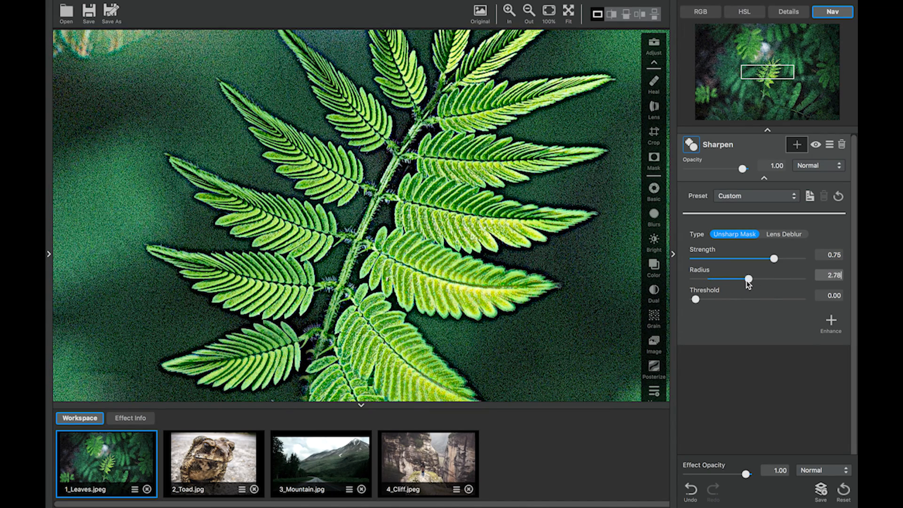
left_click_drag(749, 278, 721, 278)
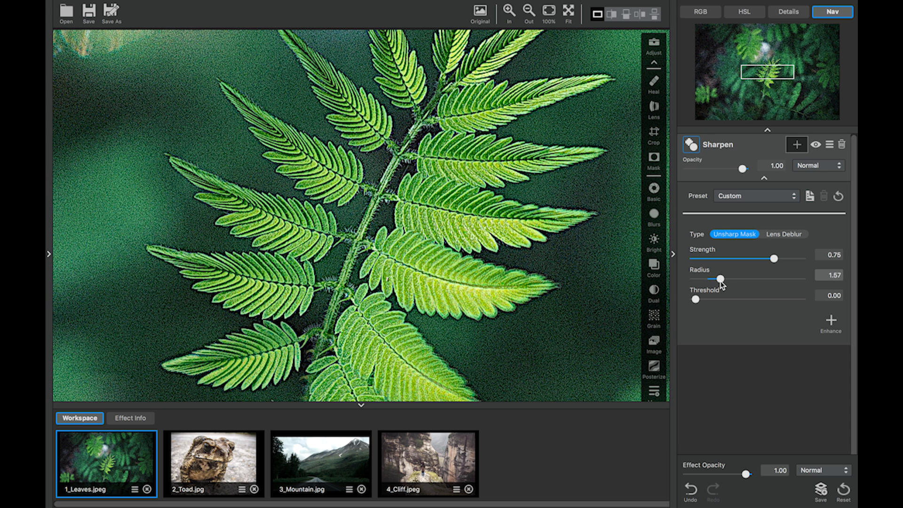
left_click_drag(721, 278, 768, 279)
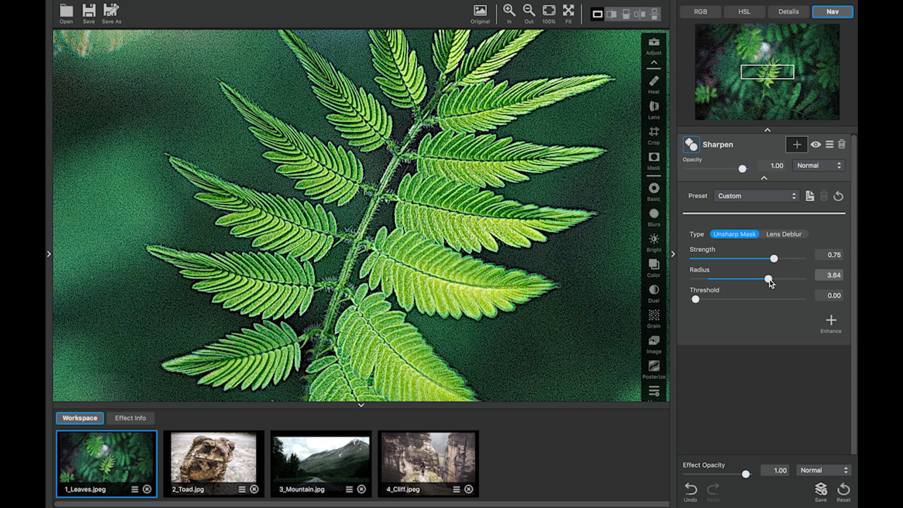
left_click_drag(768, 278, 774, 279)
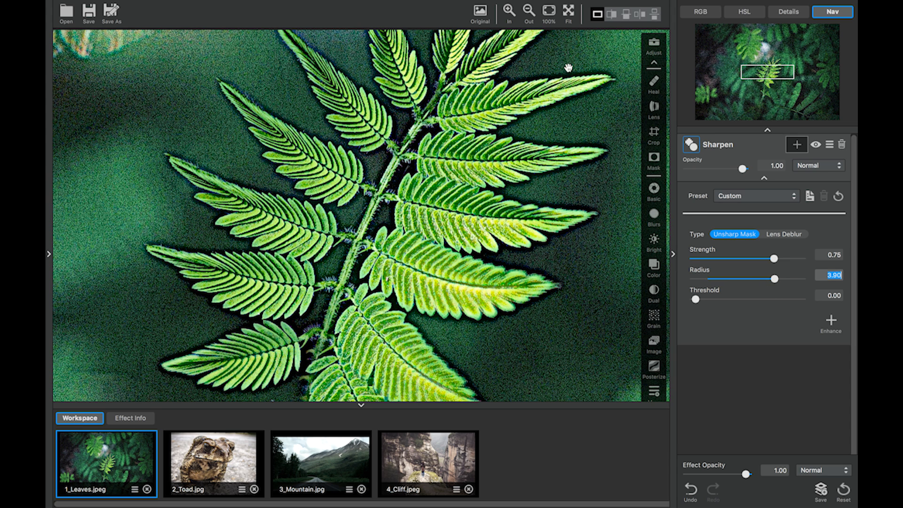
Step: Zoom out and push the unsharp-mask Radius up to 4.21
left_click(526, 10)
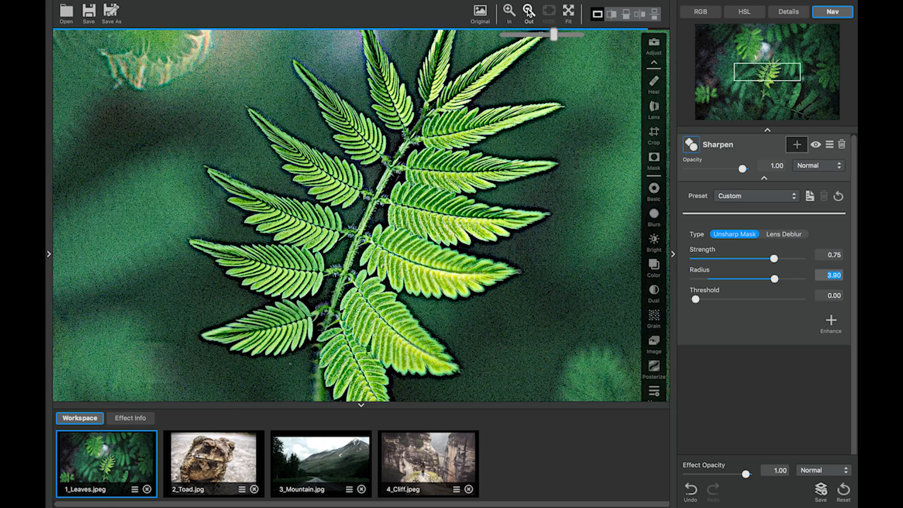
left_click(527, 10)
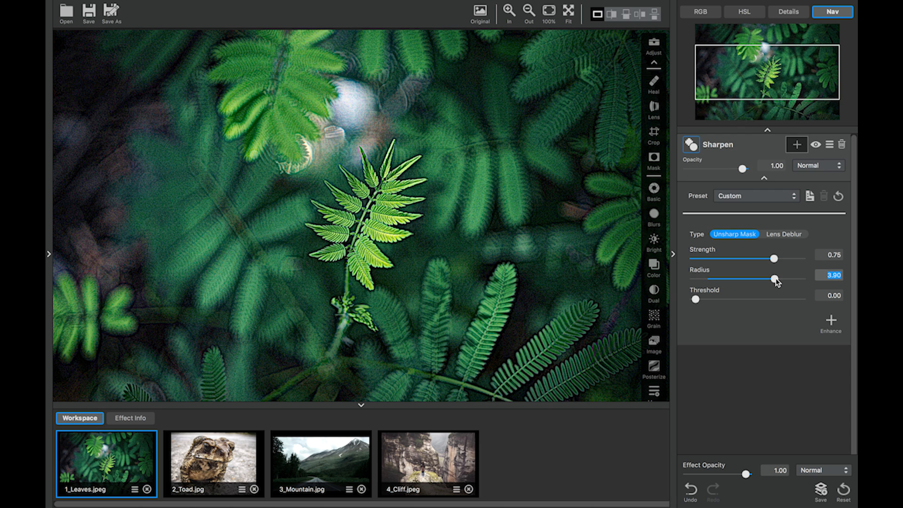
mouse_move(705, 307)
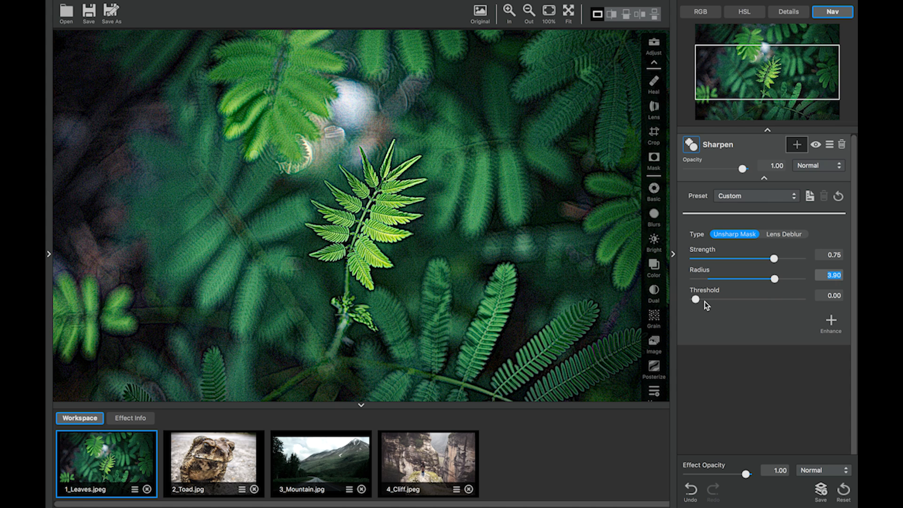
left_click_drag(774, 278, 748, 278)
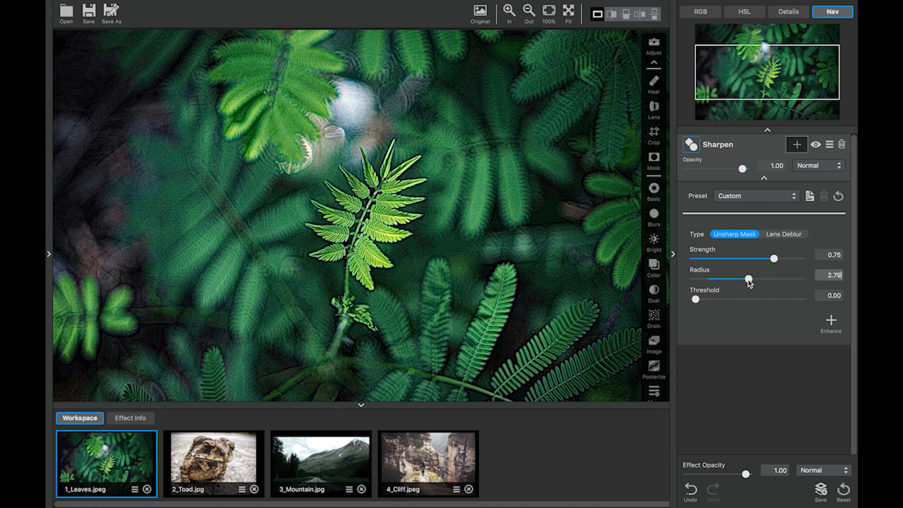
left_click_drag(749, 278, 774, 279)
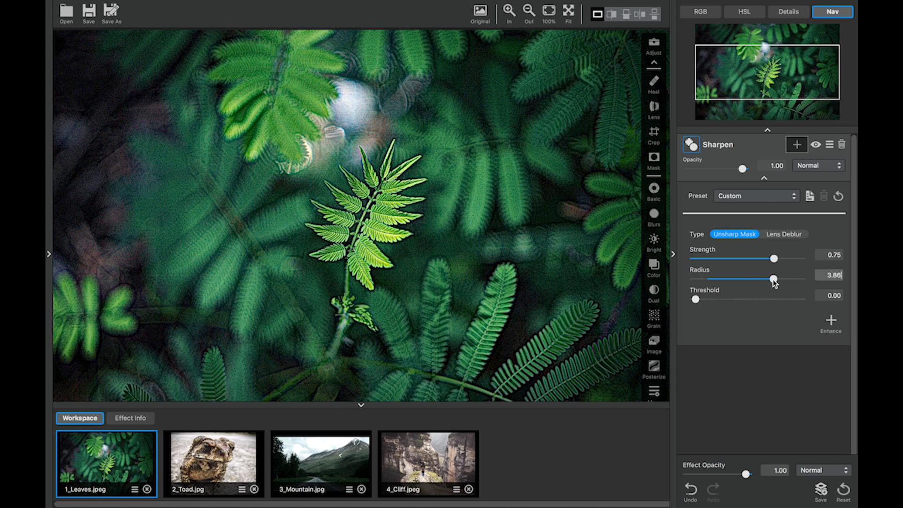
left_click_drag(774, 278, 782, 278)
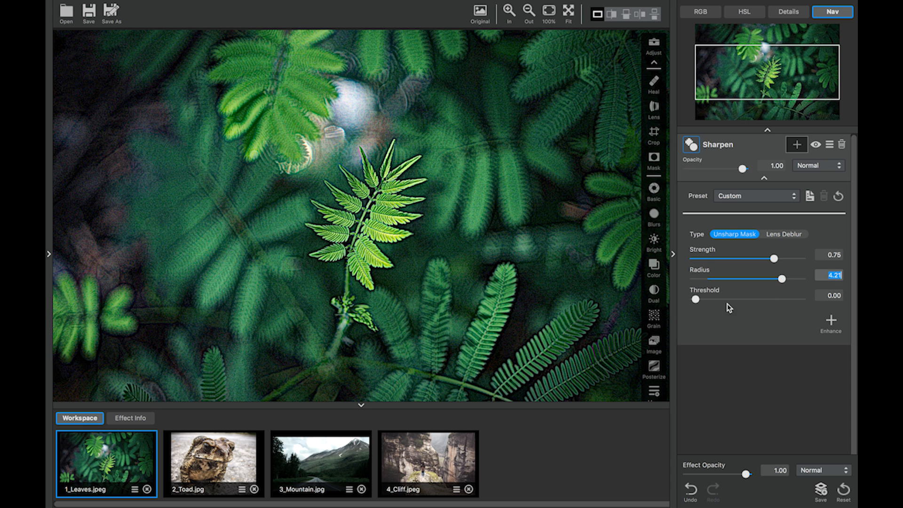
Step: Set Threshold to 0.17 after trying 0.10 and 0.20, lower Radius to 2.85 and fit the photo
left_click_drag(696, 299, 706, 300)
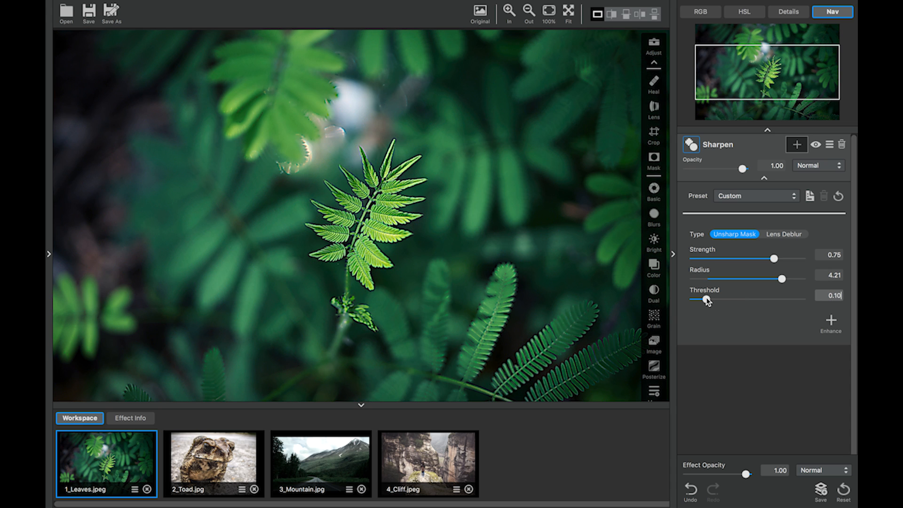
left_click_drag(706, 299, 691, 299)
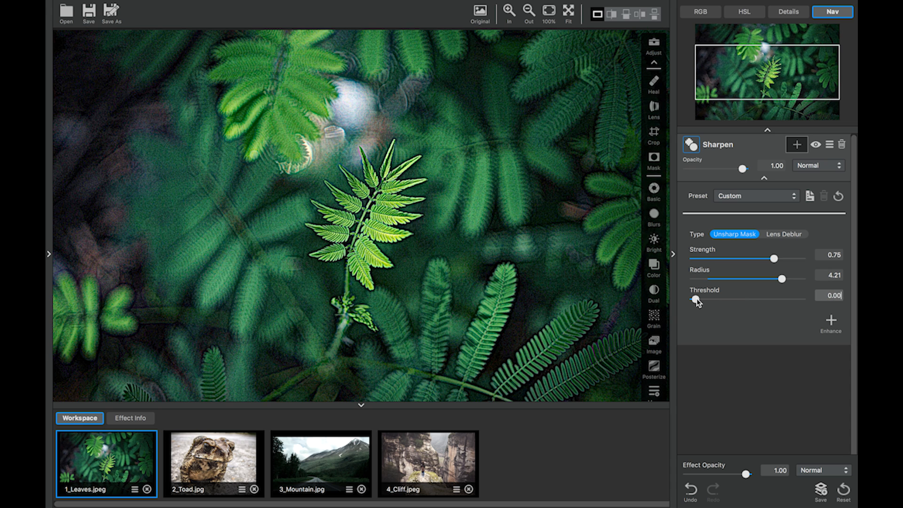
left_click_drag(693, 300, 716, 299)
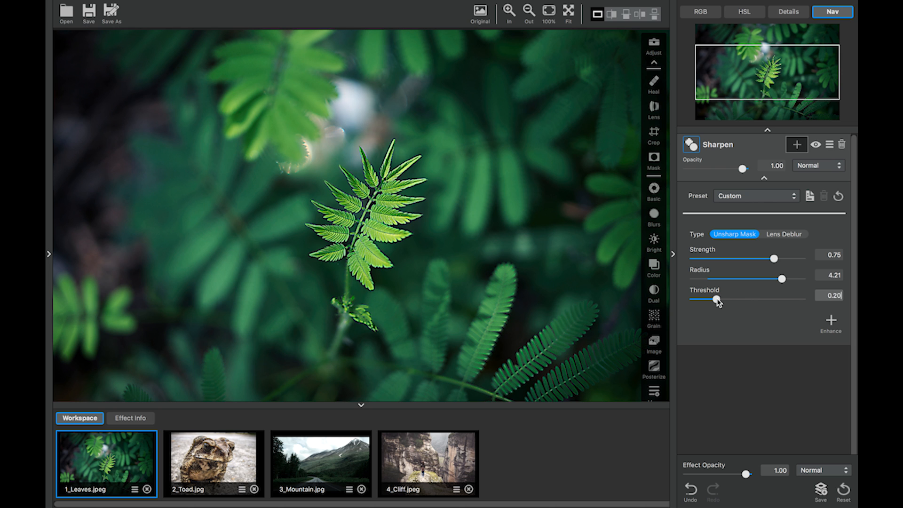
left_click_drag(716, 299, 694, 299)
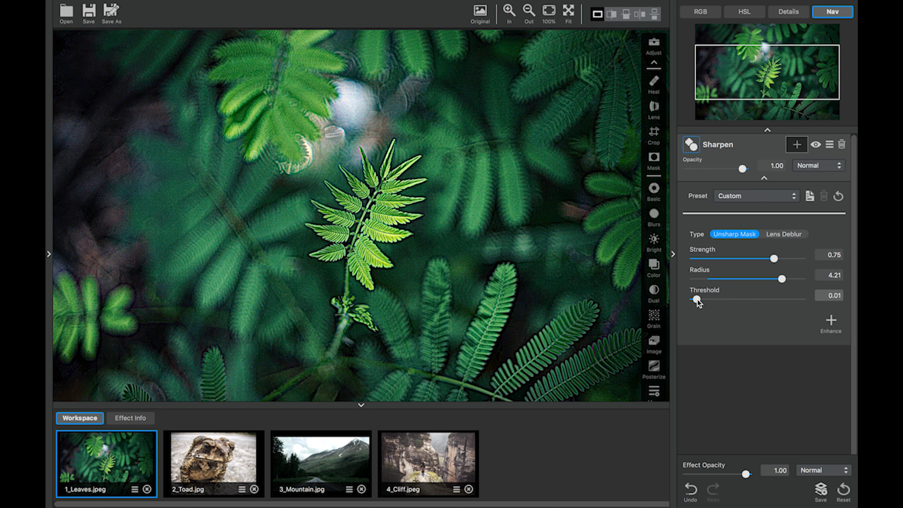
left_click_drag(695, 299, 712, 299)
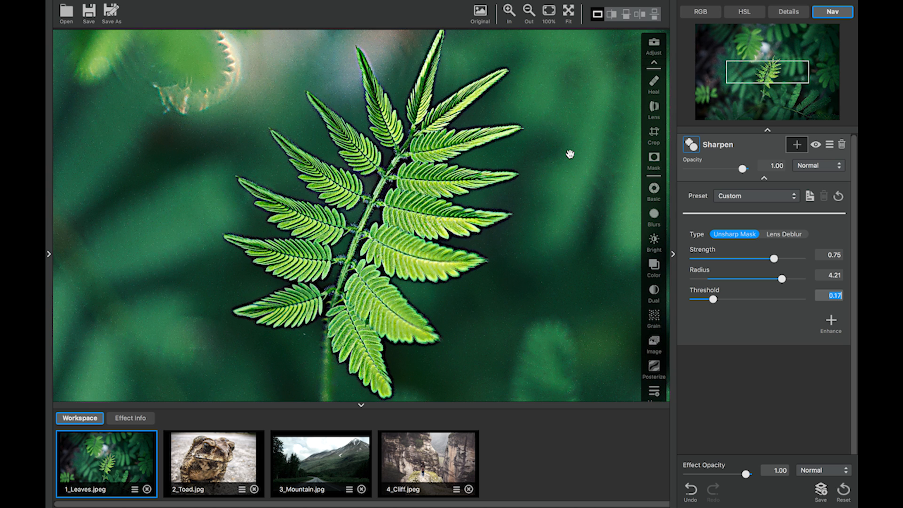
mouse_move(571, 157)
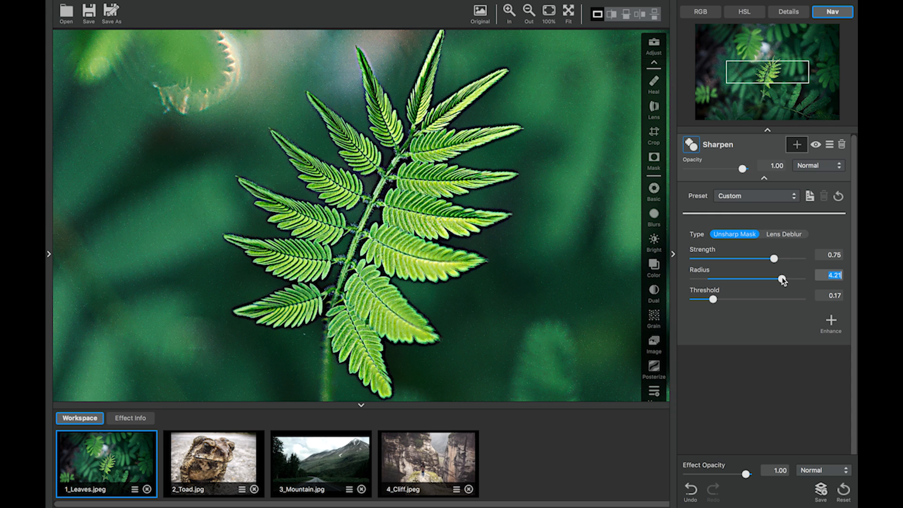
left_click_drag(781, 279, 750, 278)
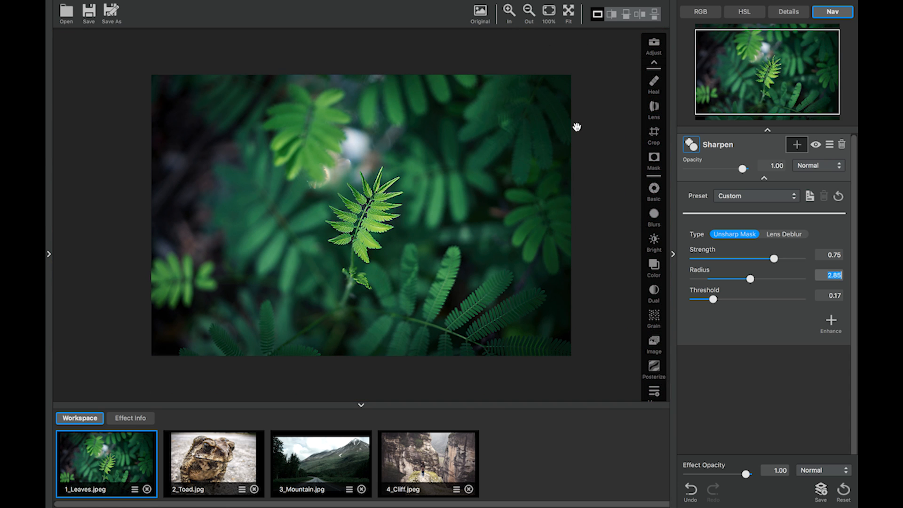
left_click(479, 11)
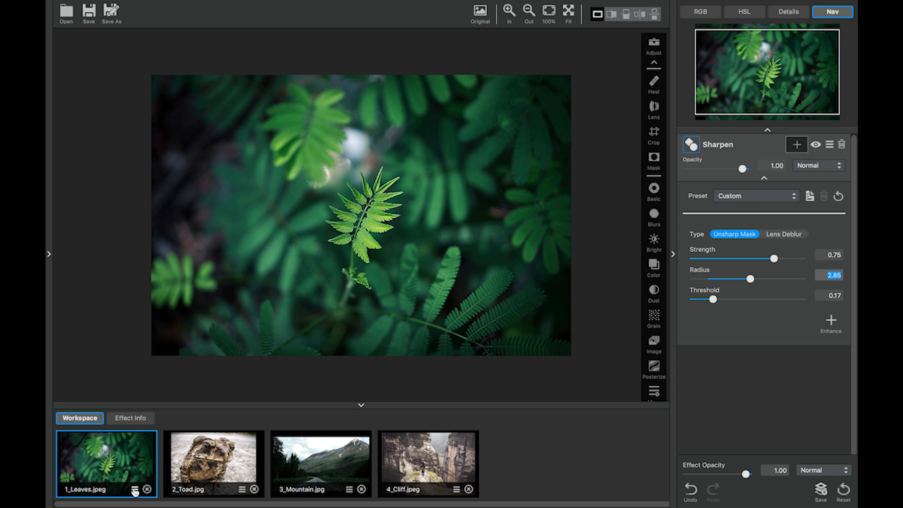
Step: Copy the leaves photo's adjustments onto 2_Toad and zoom in on the toad's face
right_click(133, 492)
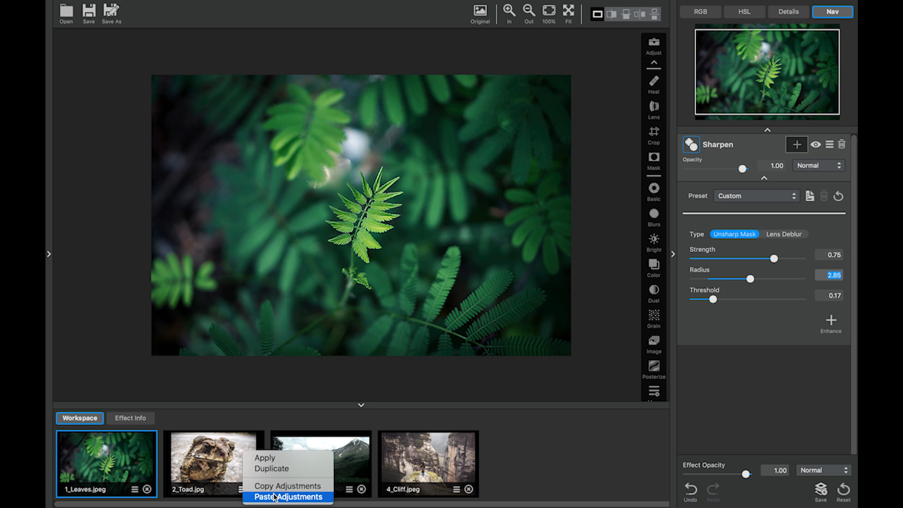
left_click(288, 497)
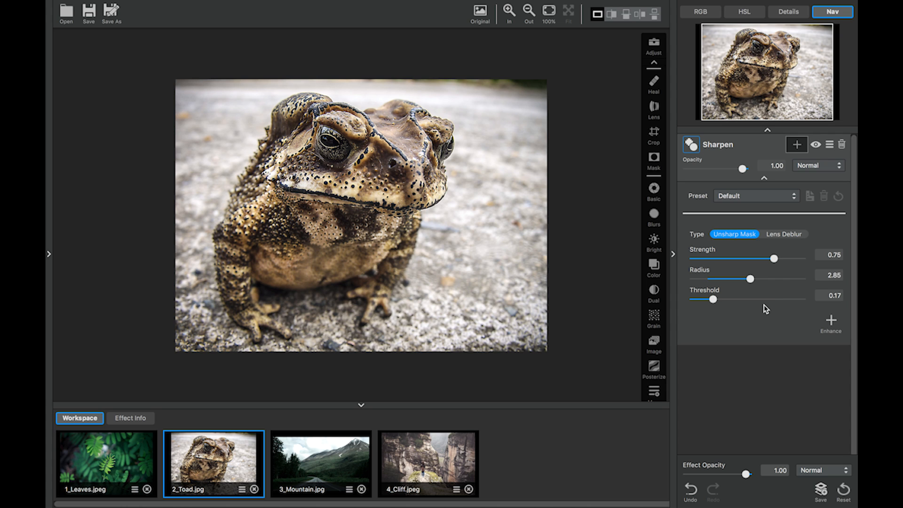
mouse_move(763, 305)
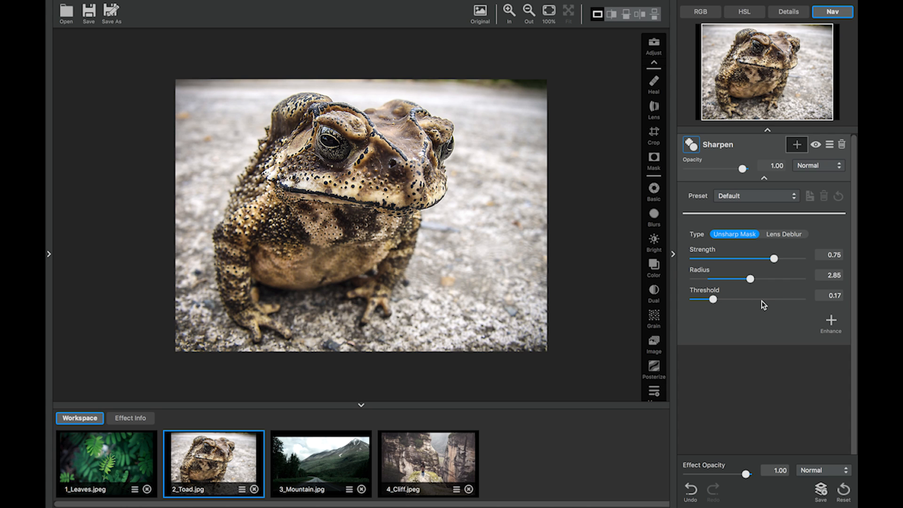
left_click(527, 11)
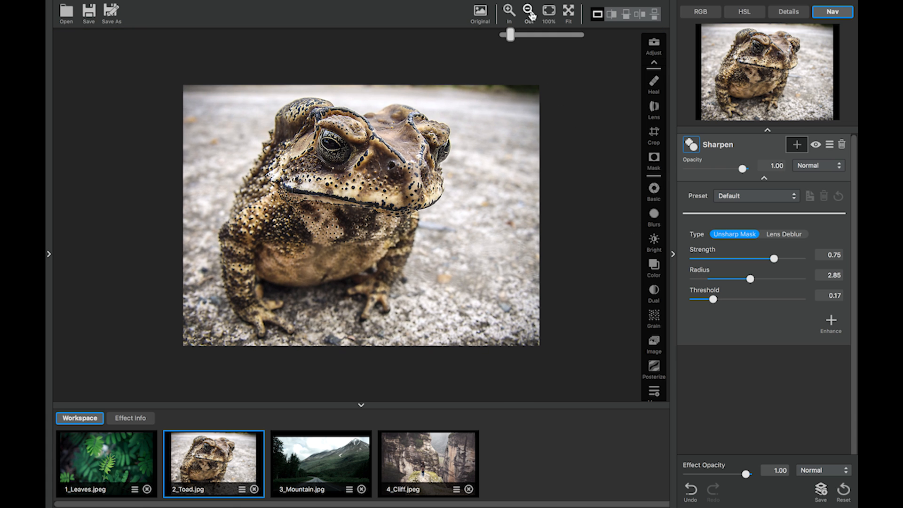
left_click(508, 9)
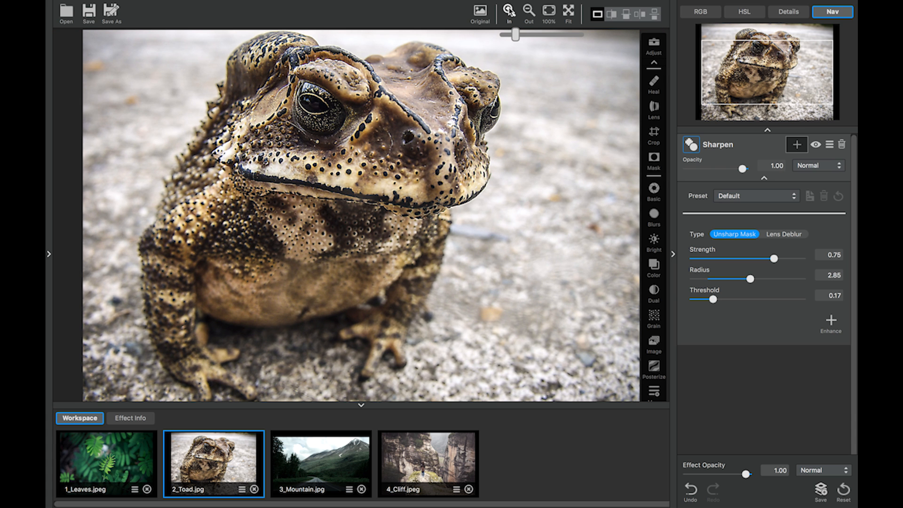
left_click(507, 10)
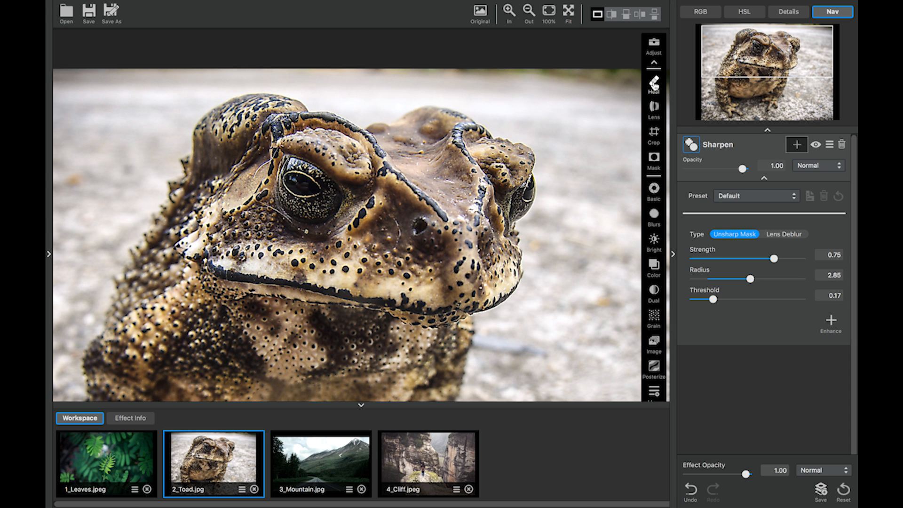
Step: Use the Healing Brush on the toad photo, reducing the brush size
left_click(653, 83)
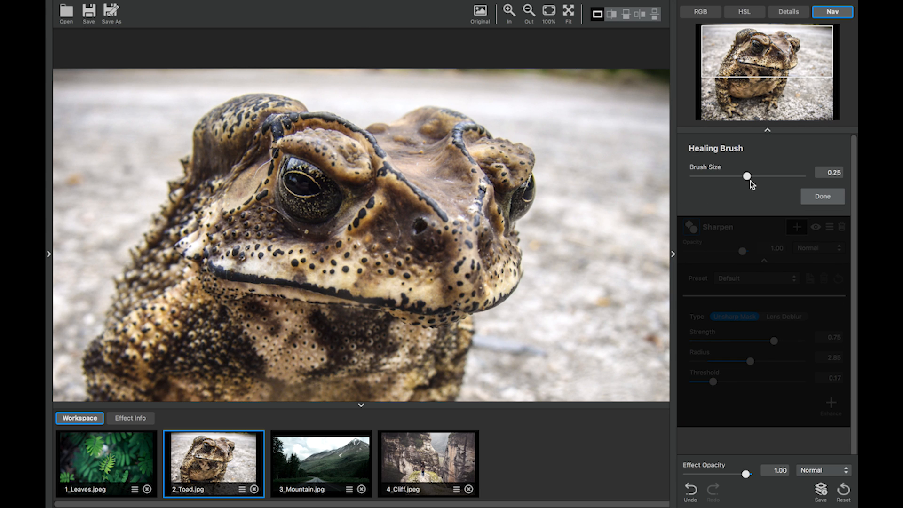
mouse_move(715, 146)
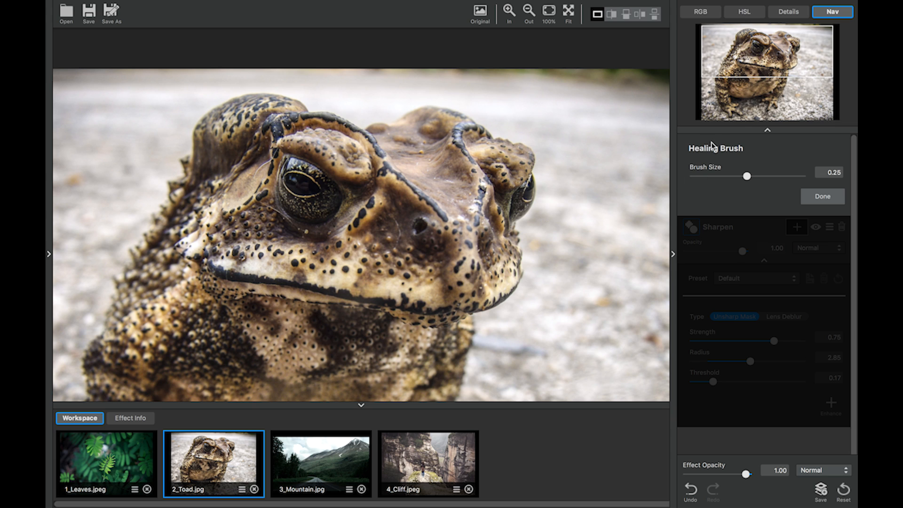
mouse_move(742, 403)
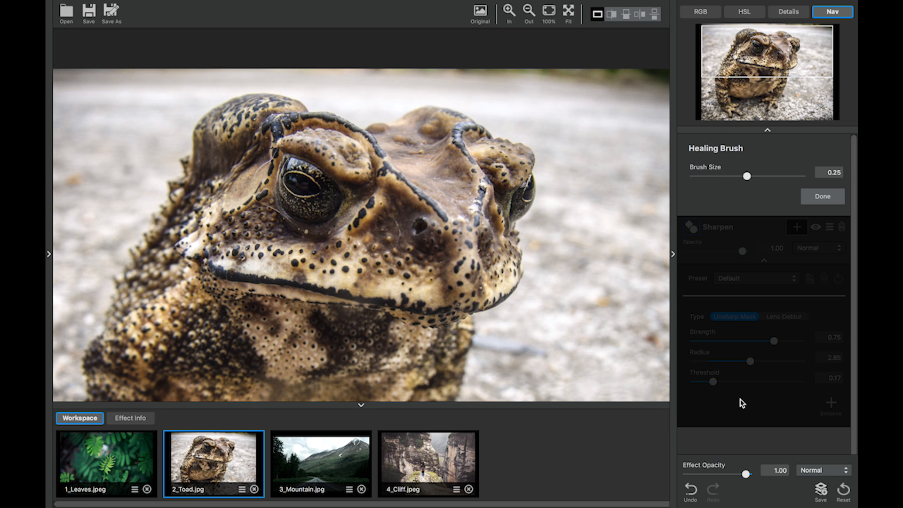
mouse_move(749, 185)
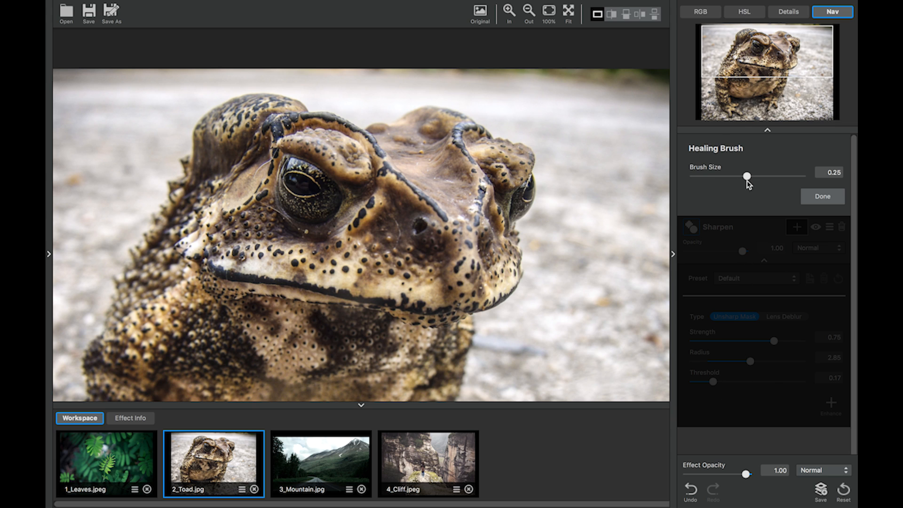
left_click_drag(748, 175, 717, 175)
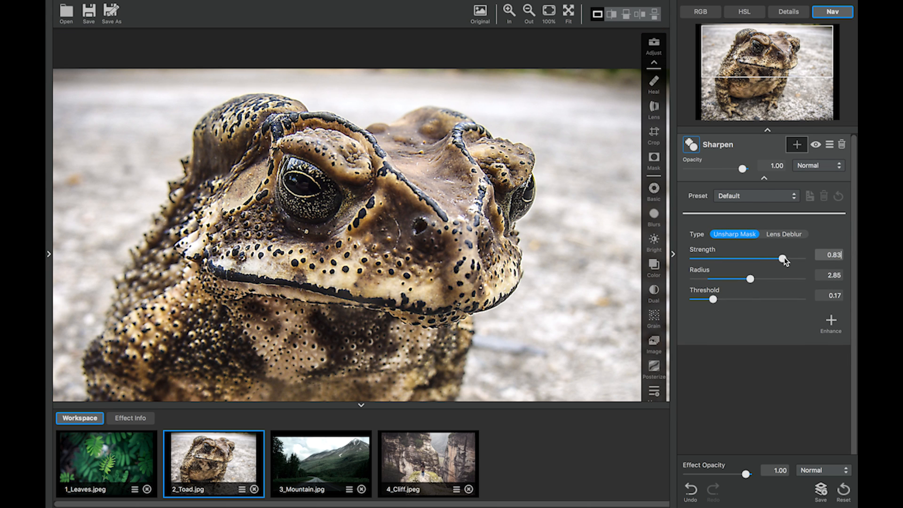
Step: Raise the toad's sharpening to Strength 0.83, Radius 3.37, Threshold 0.19 and fit the whole photo
left_click_drag(749, 278, 760, 279)
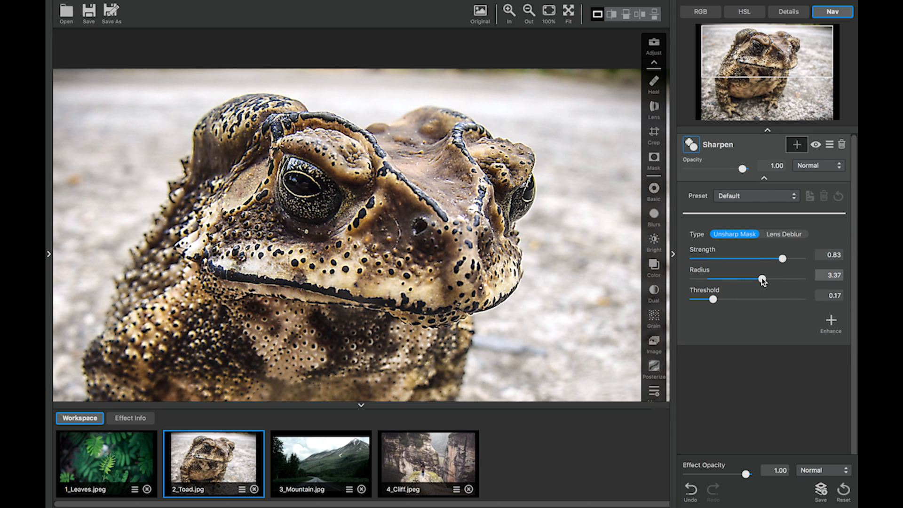
left_click_drag(712, 299, 718, 300)
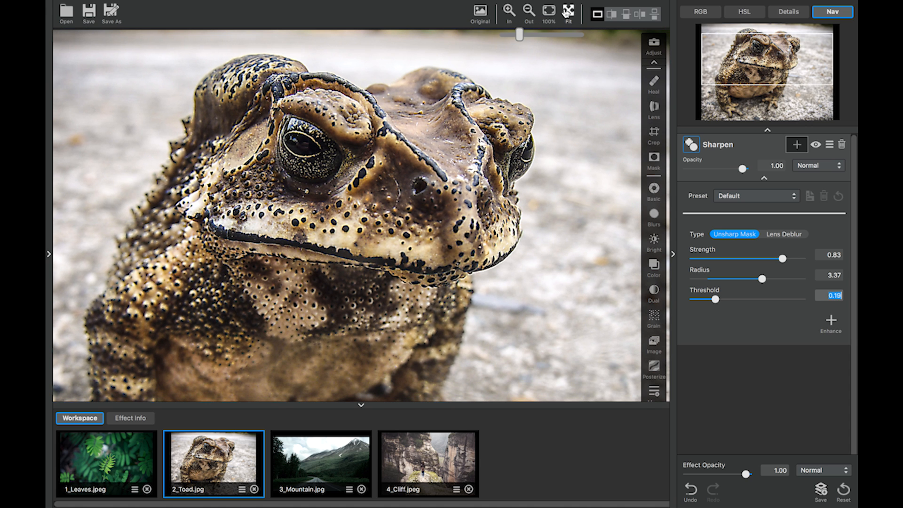
left_click(568, 11)
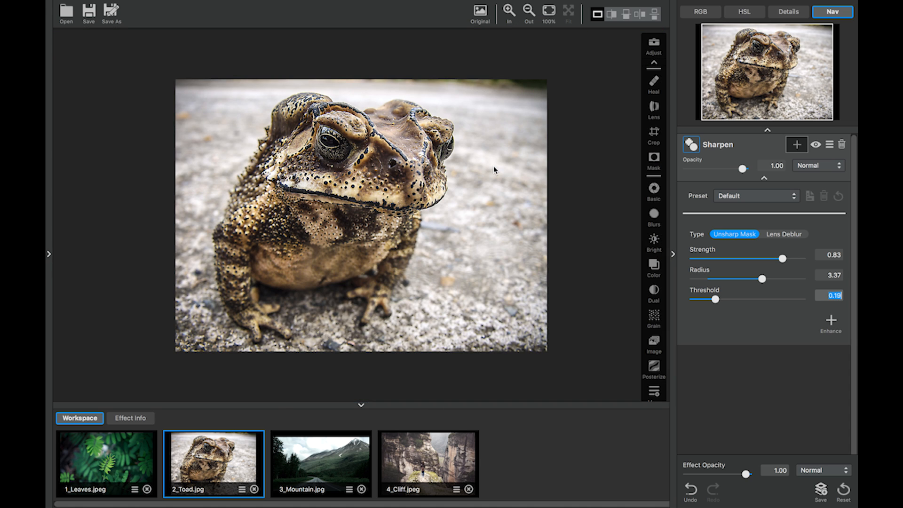
left_click(480, 11)
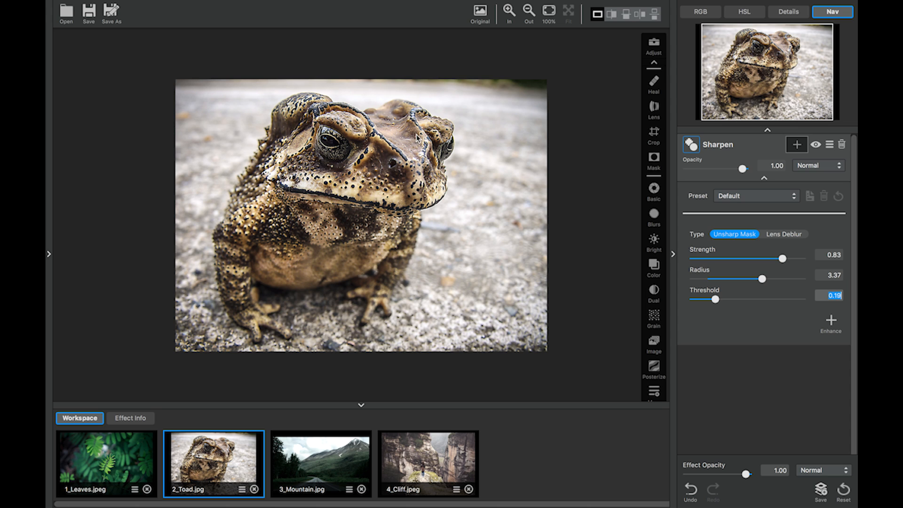
mouse_move(346, 444)
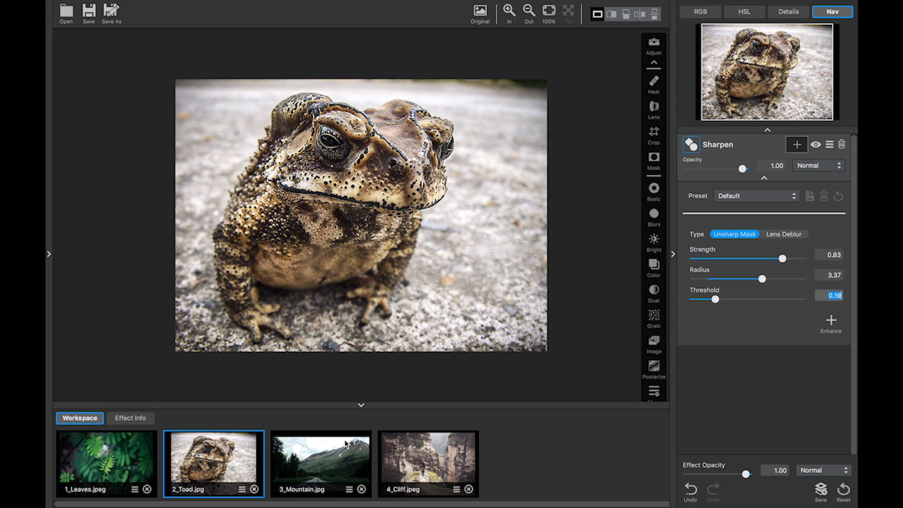
mouse_move(333, 460)
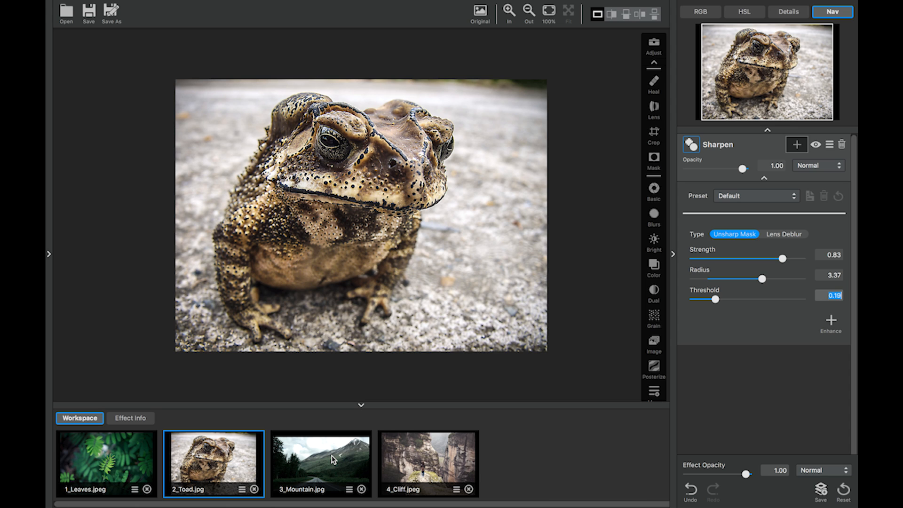
Step: Make 3_Mountain the working photo, add Sharpen in Lens Deblur mode and zoom onto the trees and road
left_click(319, 463)
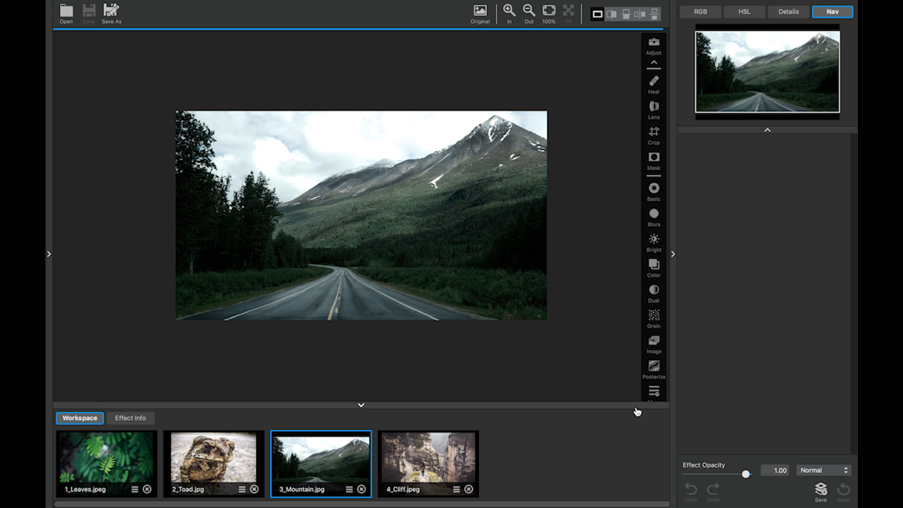
left_click(653, 392)
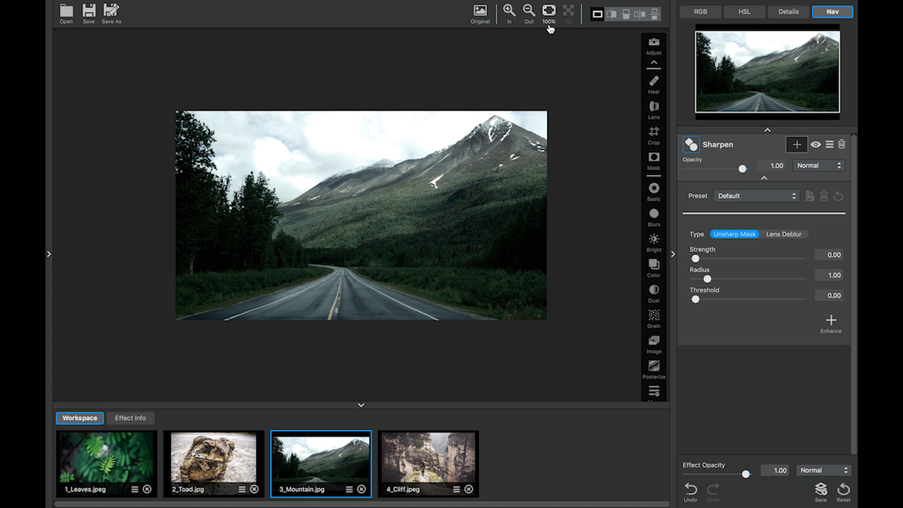
left_click(508, 11)
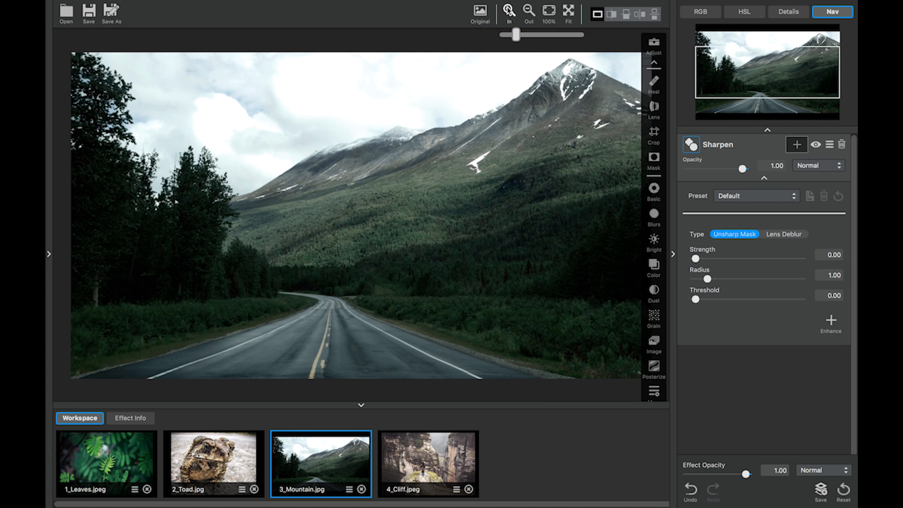
left_click(508, 11)
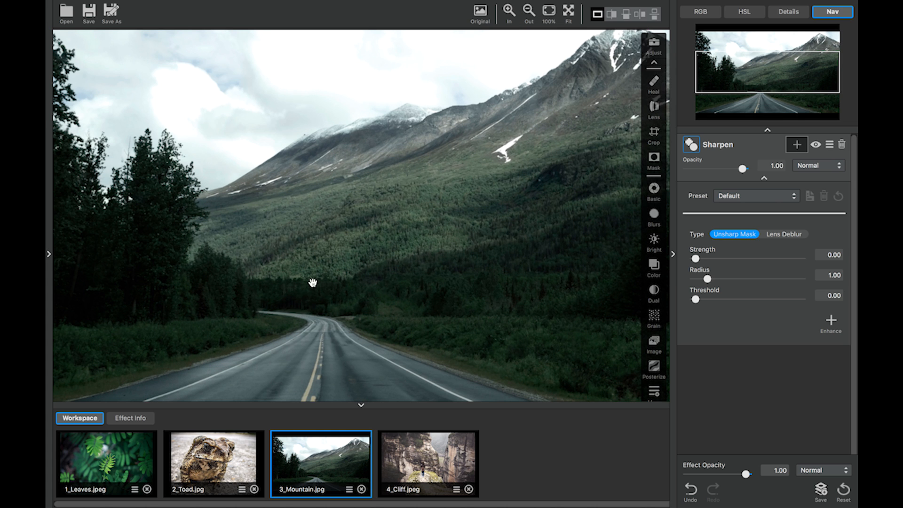
left_click_drag(312, 283, 396, 266)
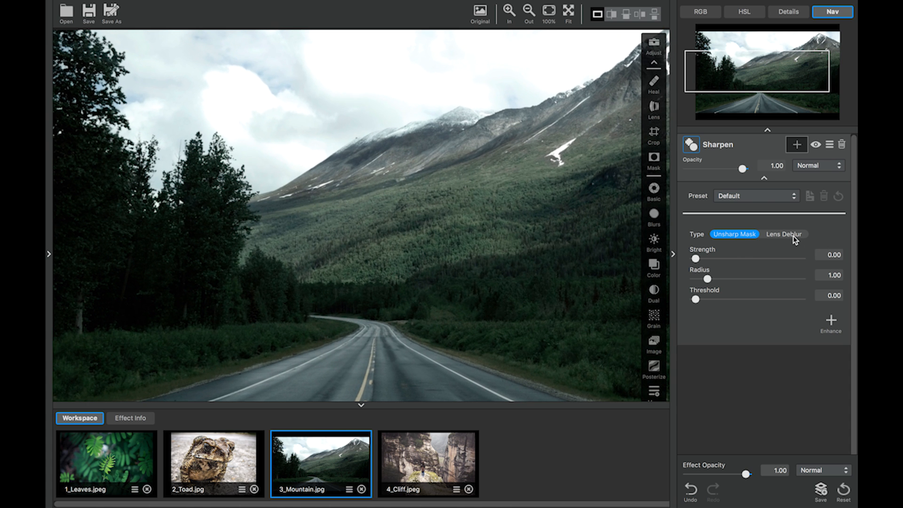
left_click(784, 234)
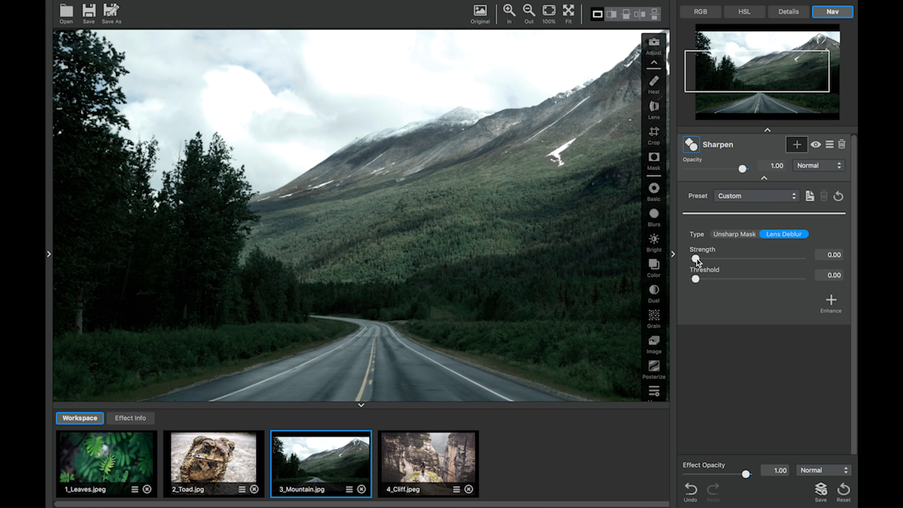
Step: Set lens-deblur Strength to 0.60 and Threshold to about 0.19
left_click_drag(696, 260, 735, 259)
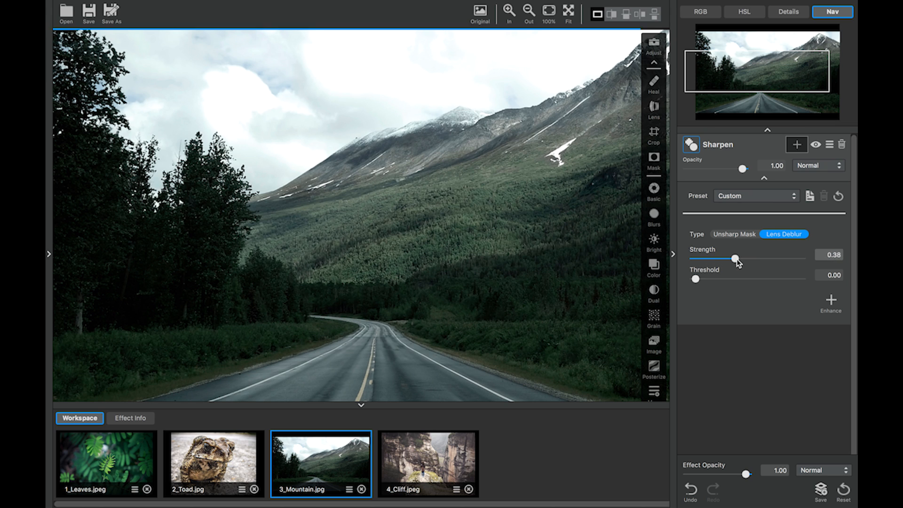
left_click_drag(735, 260, 758, 259)
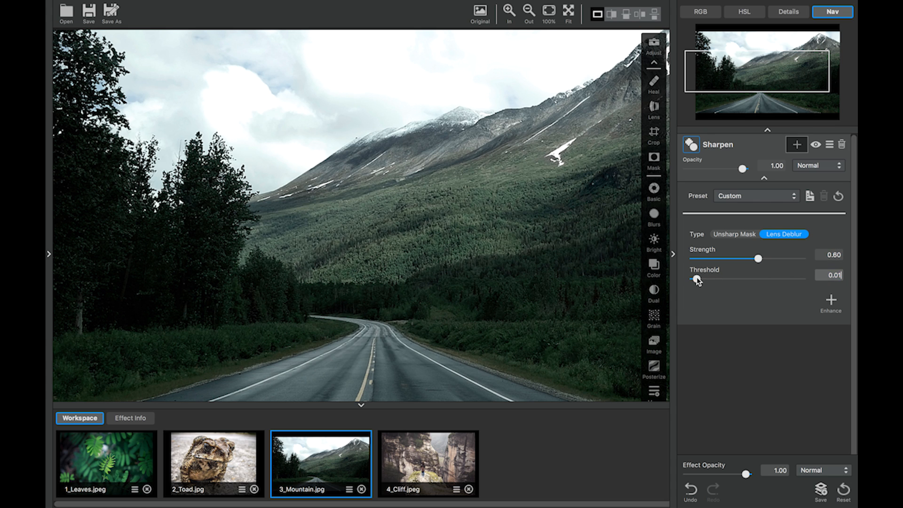
left_click_drag(693, 278, 711, 279)
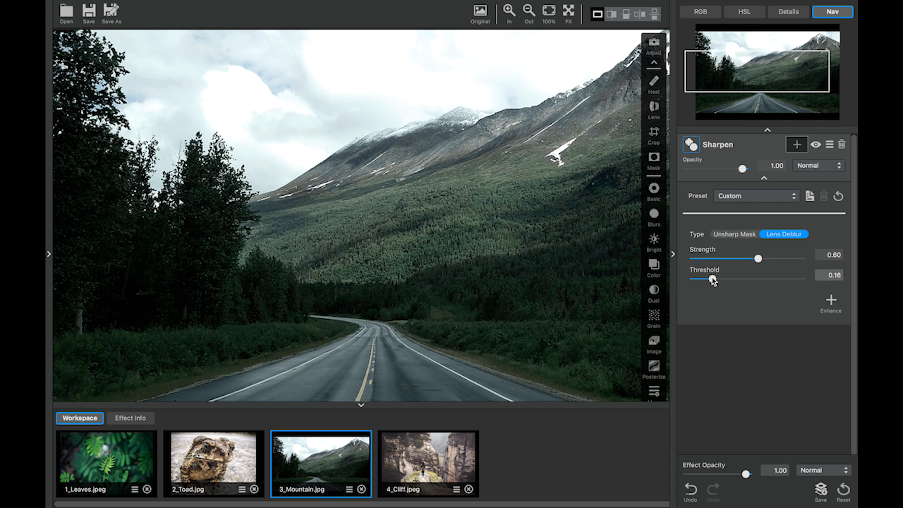
left_click_drag(710, 280, 715, 279)
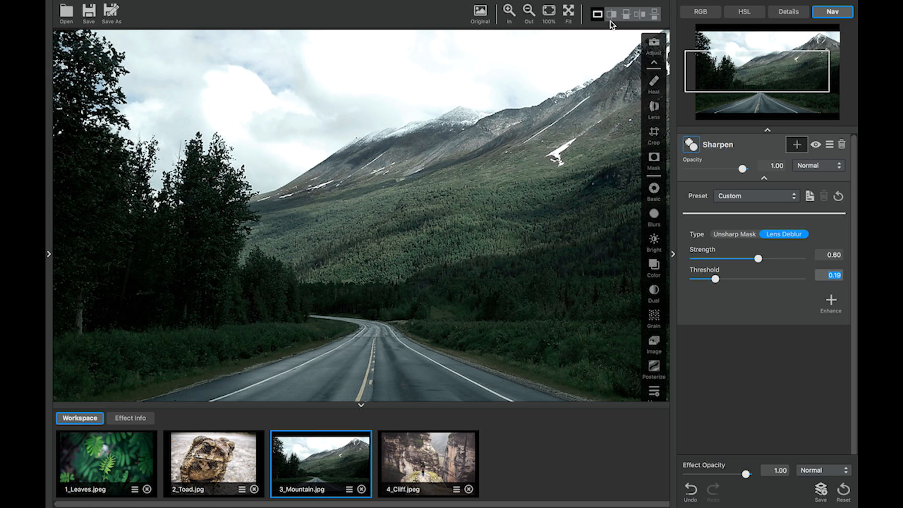
Step: Compare the sharpened mountain slope against the original in split and single views
left_click(610, 14)
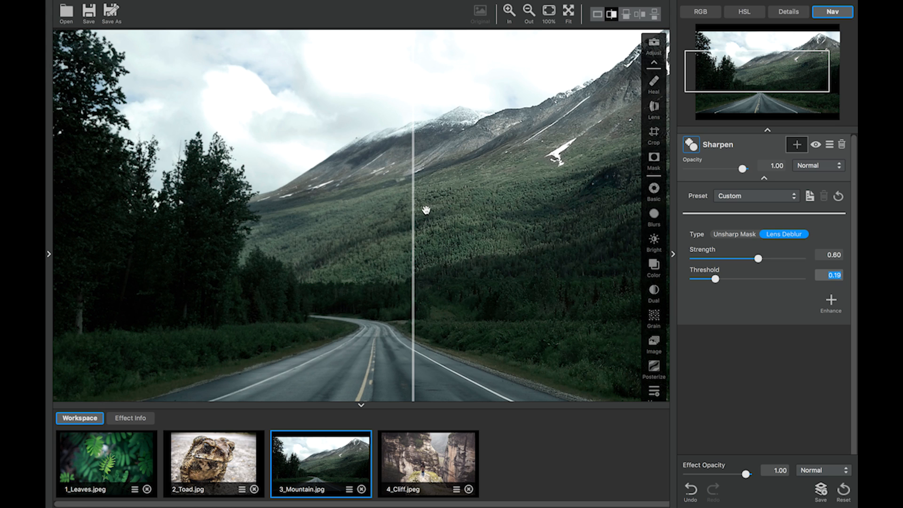
left_click(508, 9)
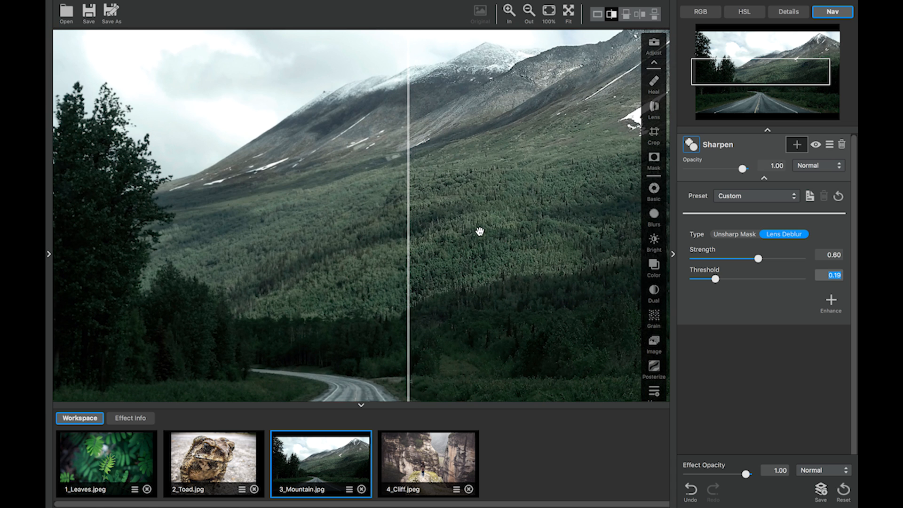
mouse_move(502, 263)
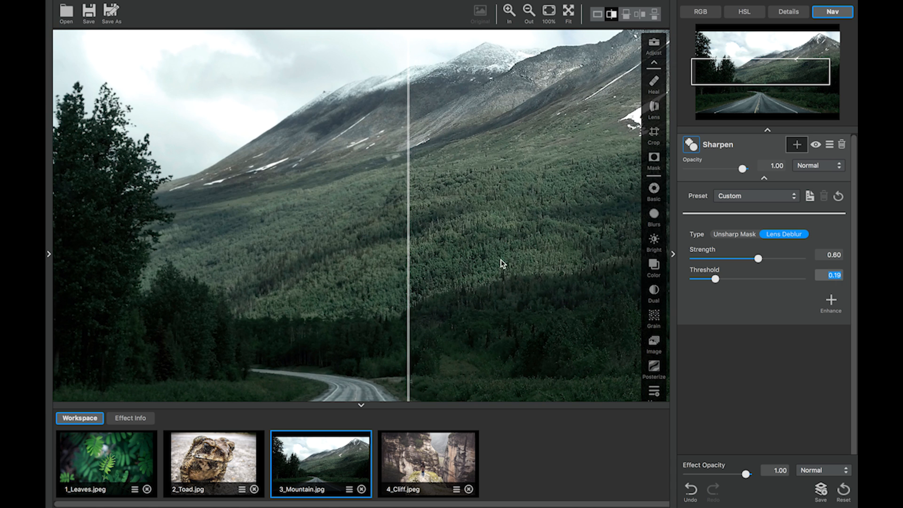
mouse_move(290, 265)
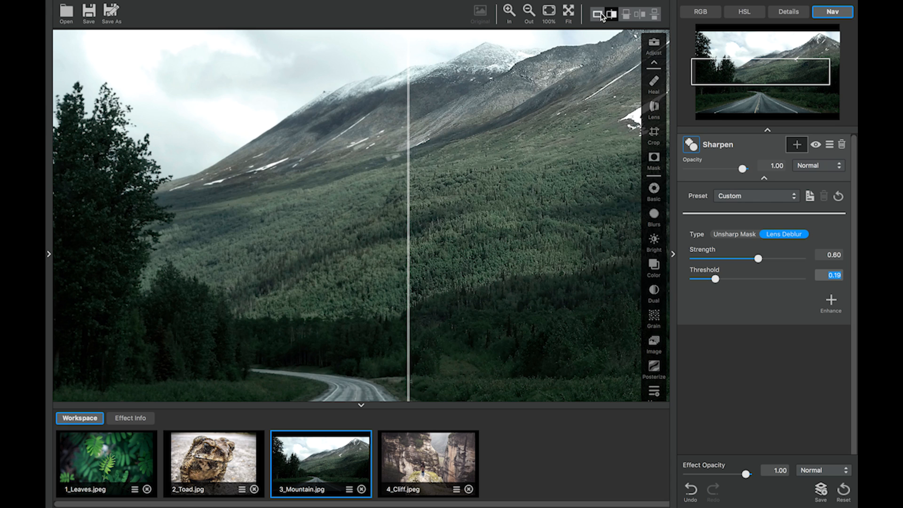
left_click(599, 14)
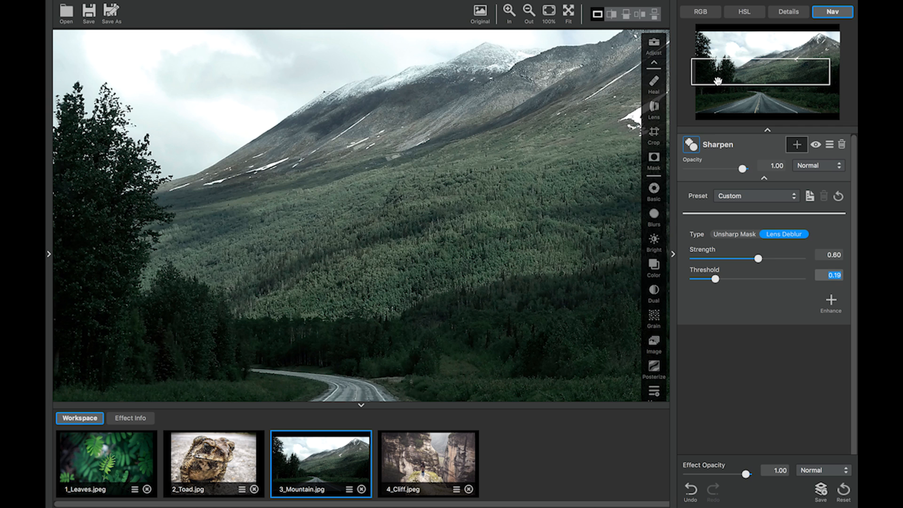
left_click(480, 10)
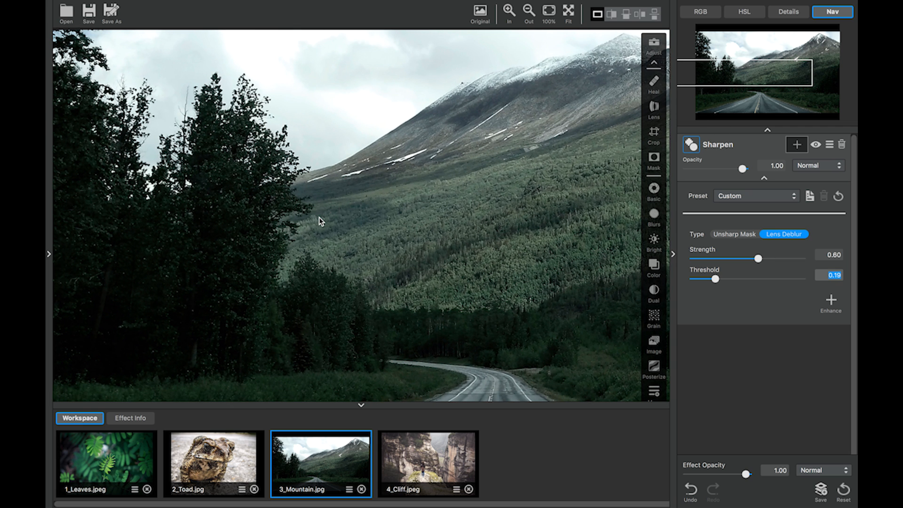
left_click(833, 275)
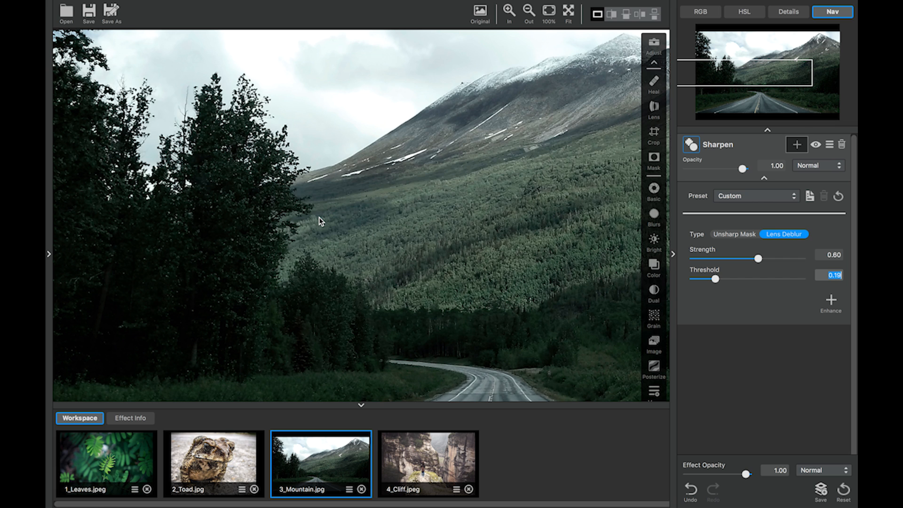
left_click(479, 10)
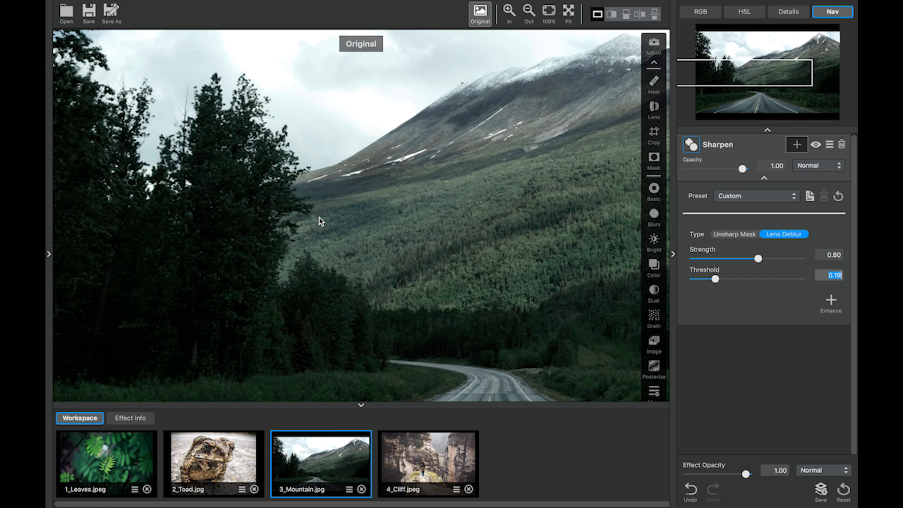
left_click(480, 10)
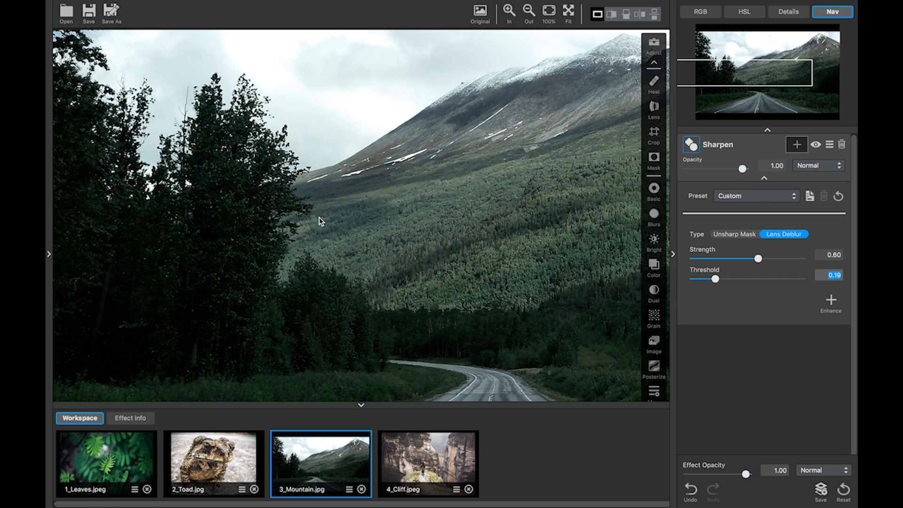
mouse_move(580, 281)
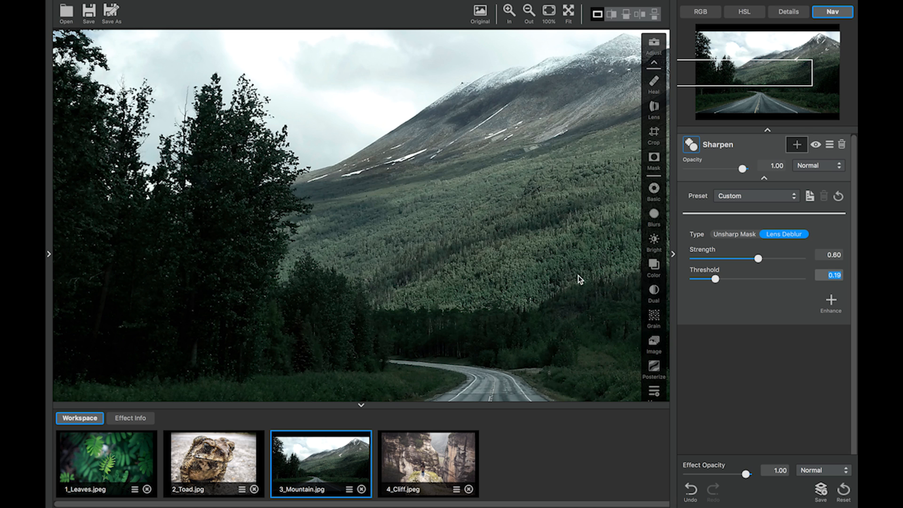
left_click(479, 10)
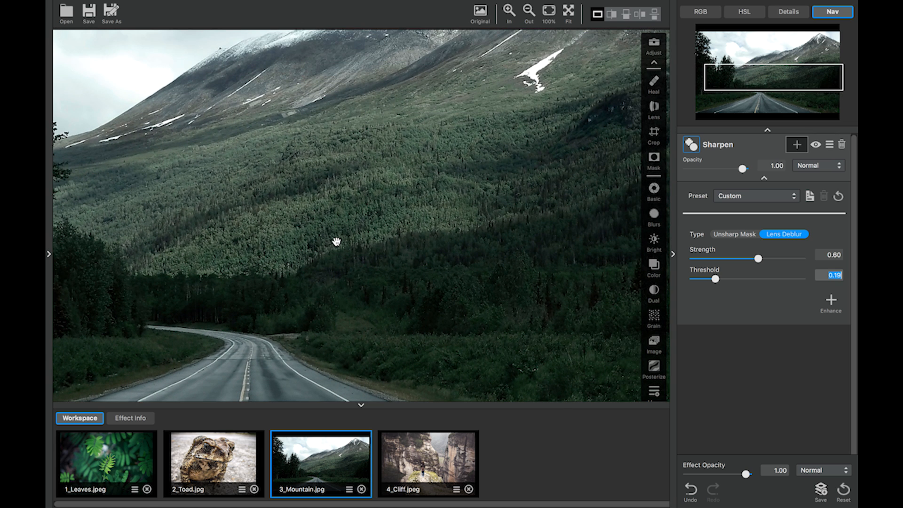
mouse_move(803, 212)
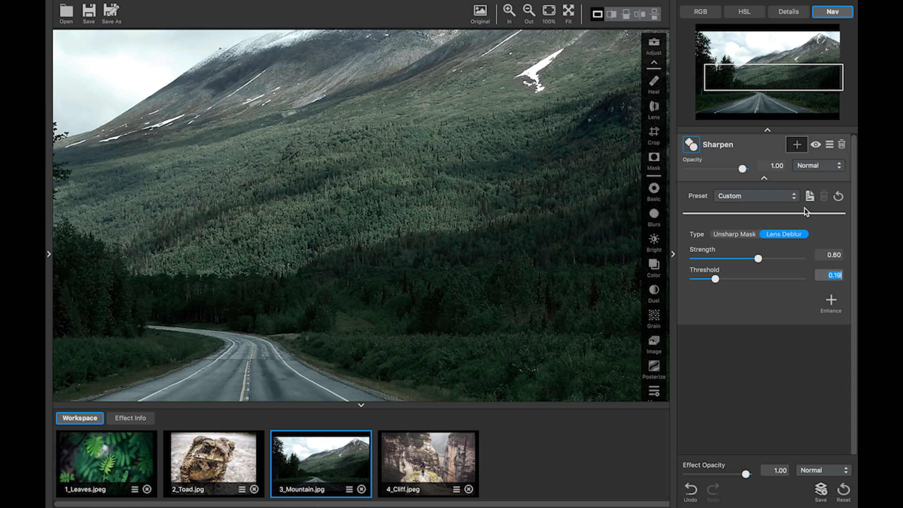
mouse_move(810, 196)
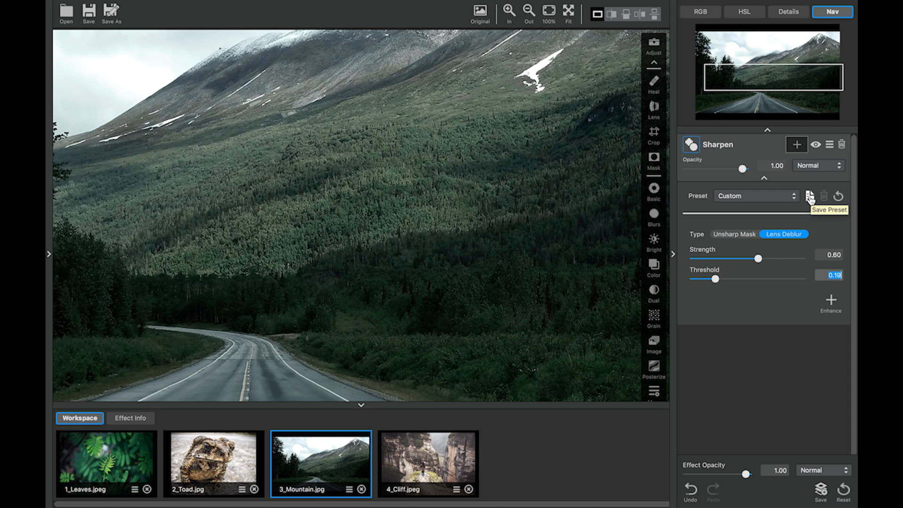
Step: Save the mountain photo's current lens-deblur settings as a new preset named Outdoors
left_click(810, 196)
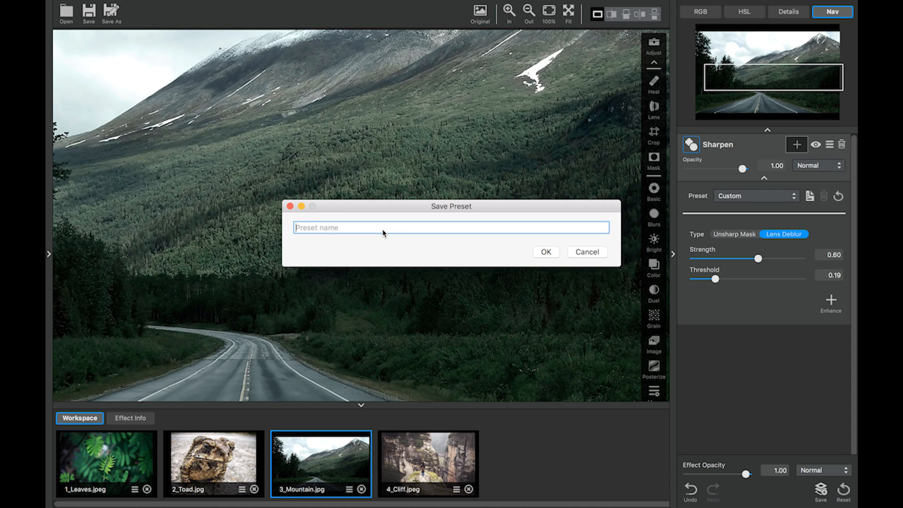
type("Outdoors")
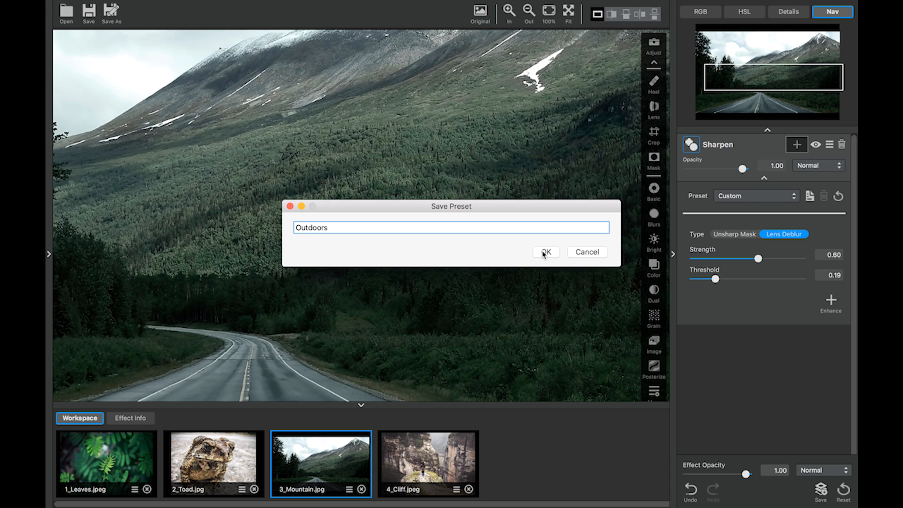
left_click(544, 252)
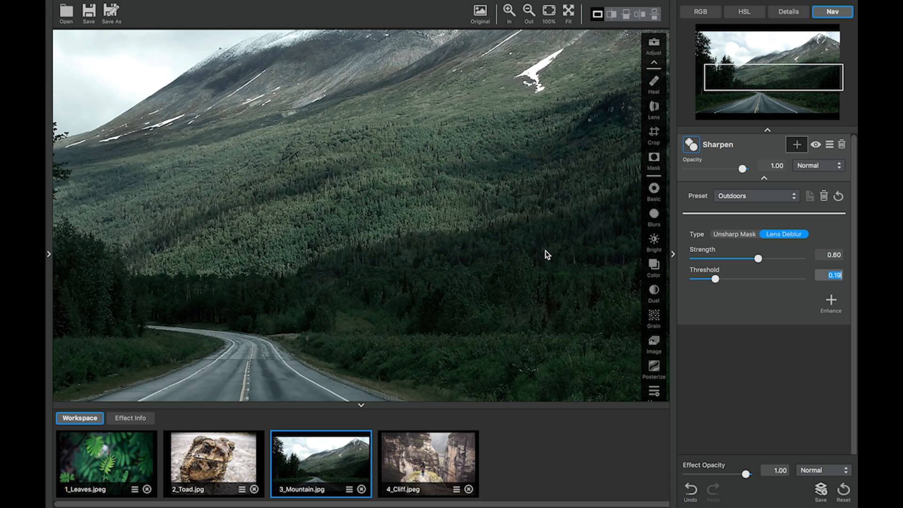
Step: Apply a Sharpen adjustment with the Outdoors preset to 4_Cliff.jpeg and compare with the original
left_click(427, 464)
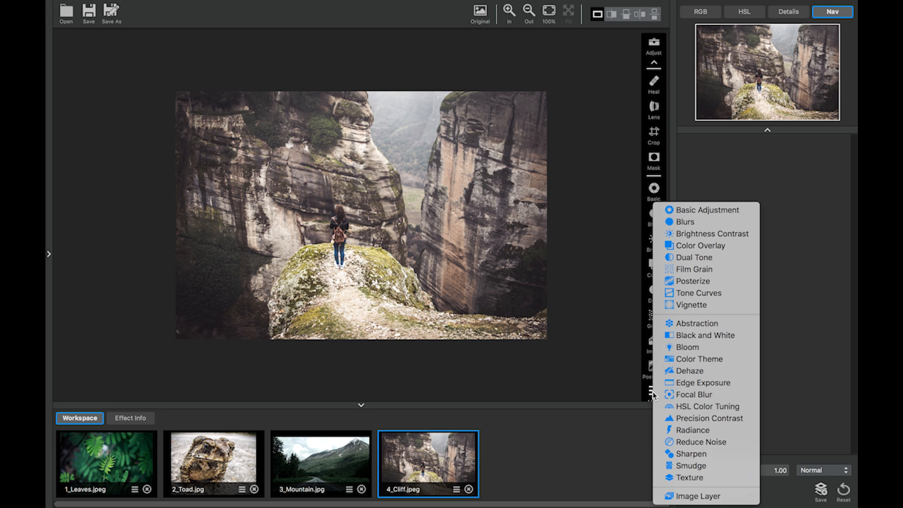
mouse_move(689, 453)
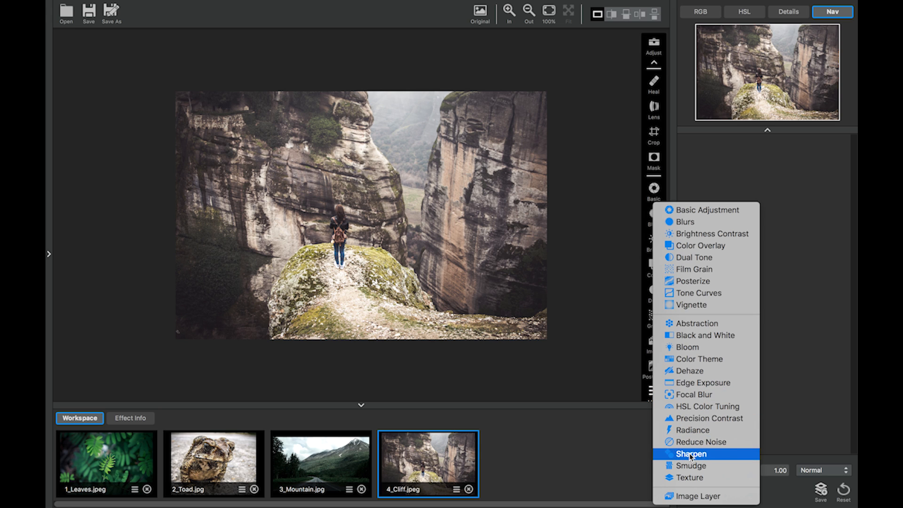
left_click(690, 454)
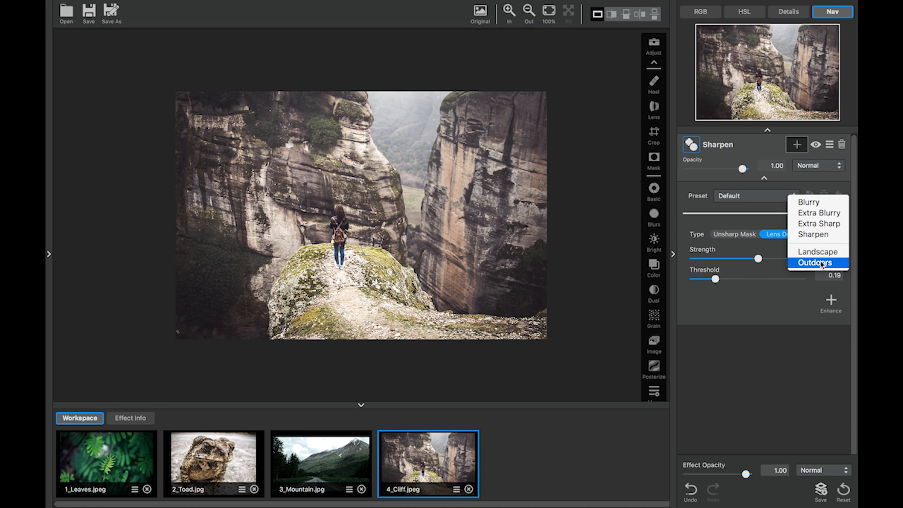
left_click(817, 263)
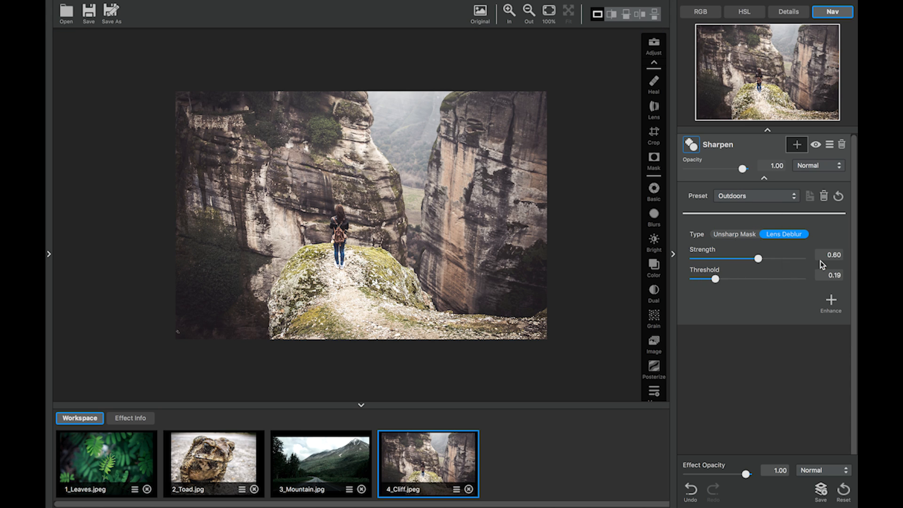
mouse_move(776, 282)
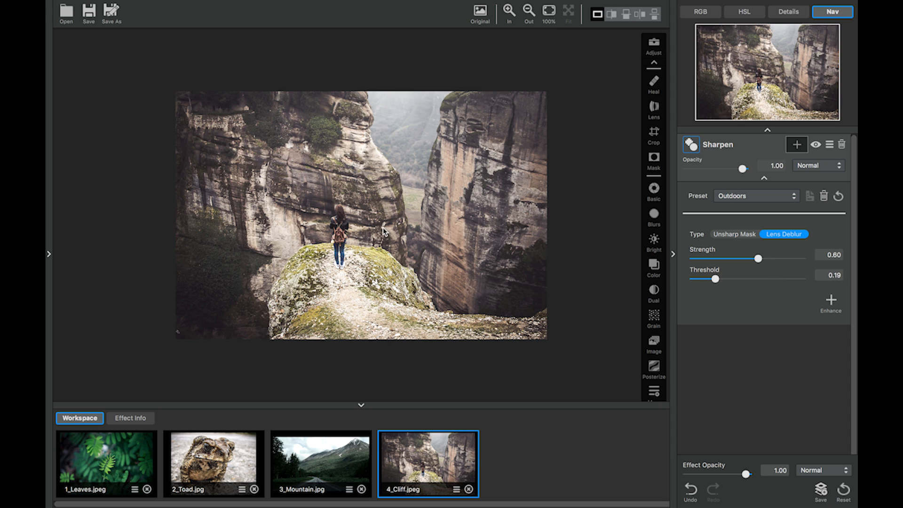
left_click(480, 10)
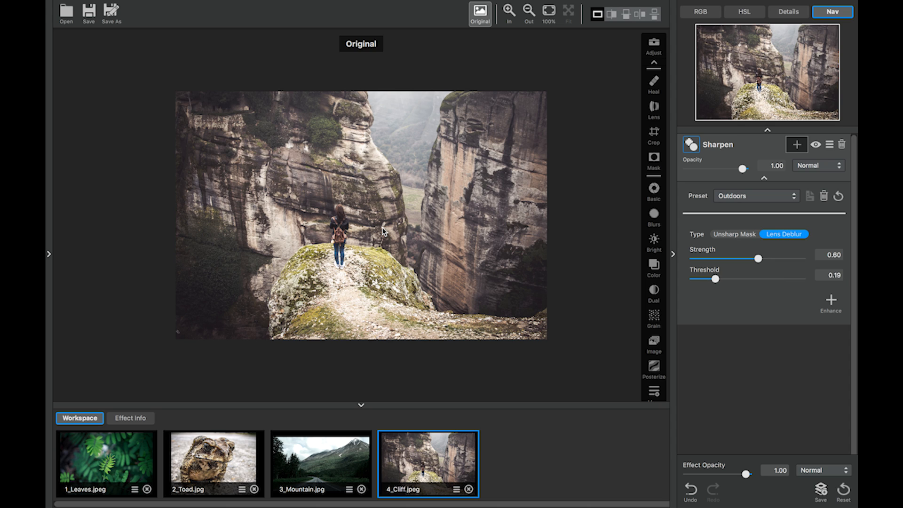
left_click(509, 10)
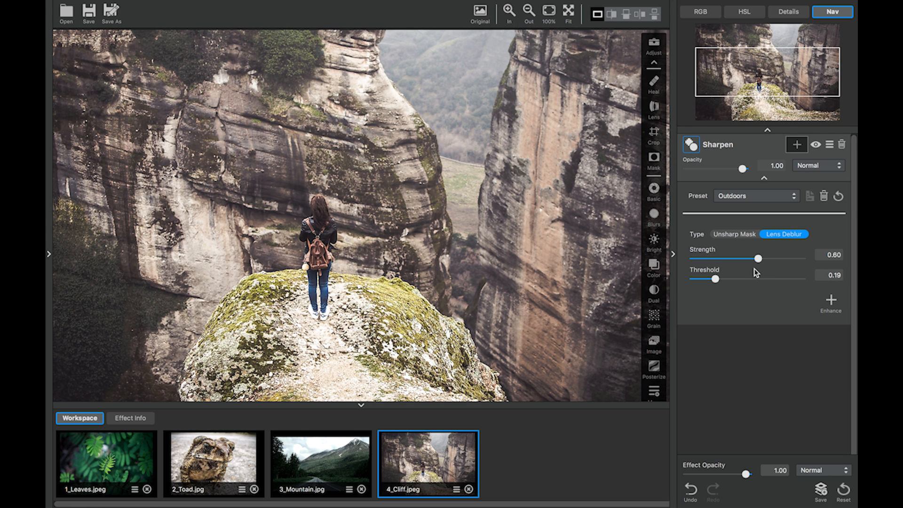
Step: Tweak the cliff sharpening to strength 0.92 and threshold 0.11, checking against the original
left_click_drag(759, 258, 789, 259)
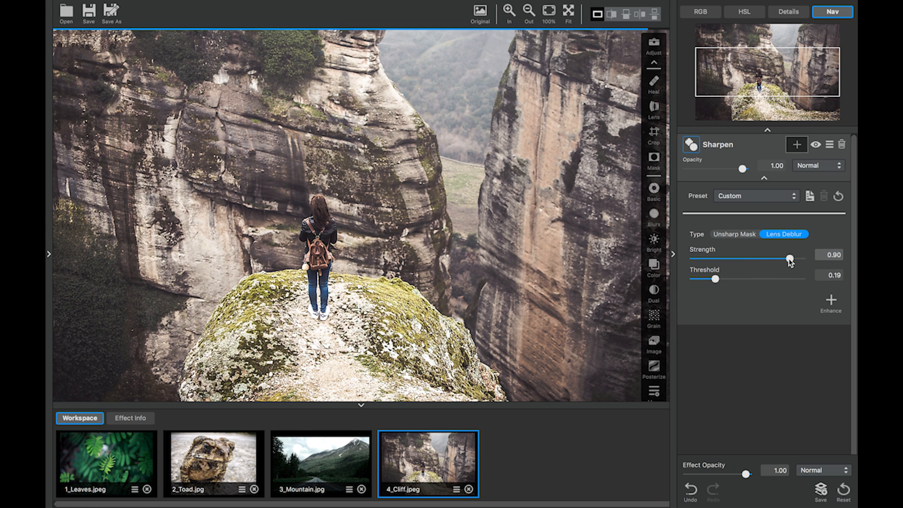
left_click_drag(714, 278, 710, 278)
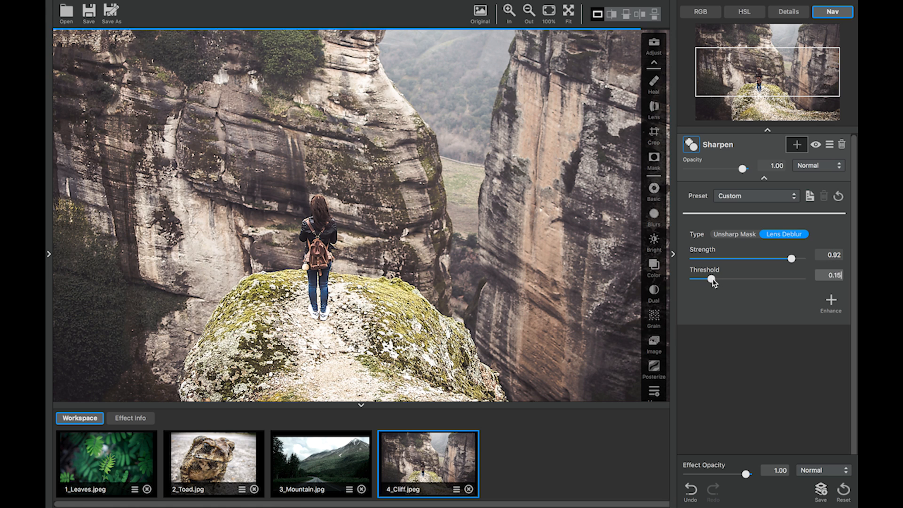
left_click_drag(711, 278, 704, 278)
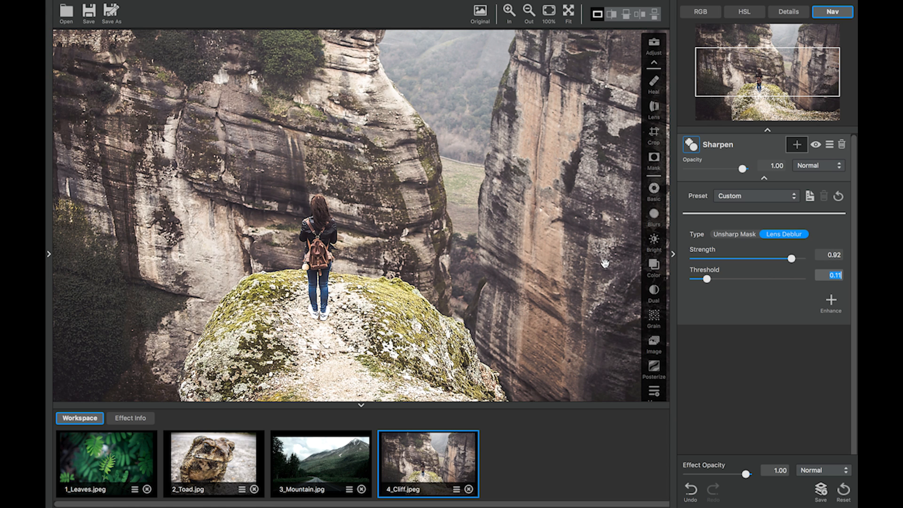
left_click(480, 11)
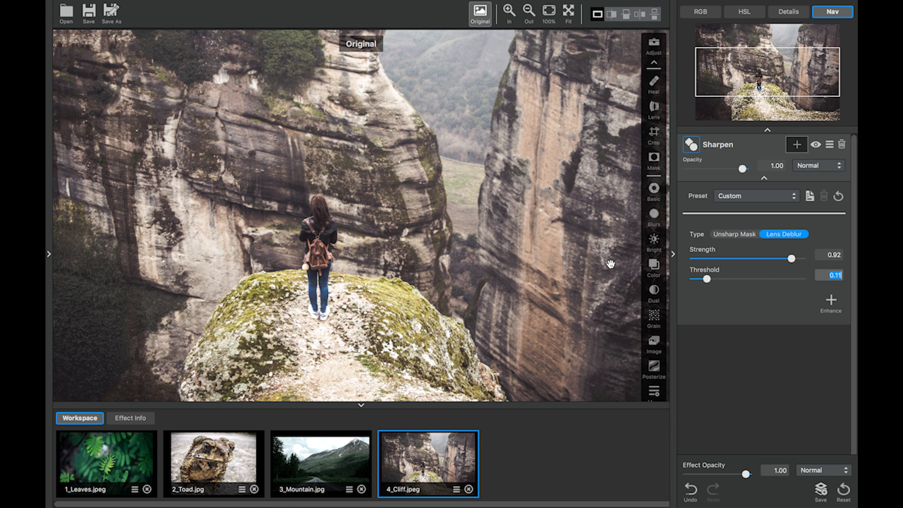
left_click(797, 144)
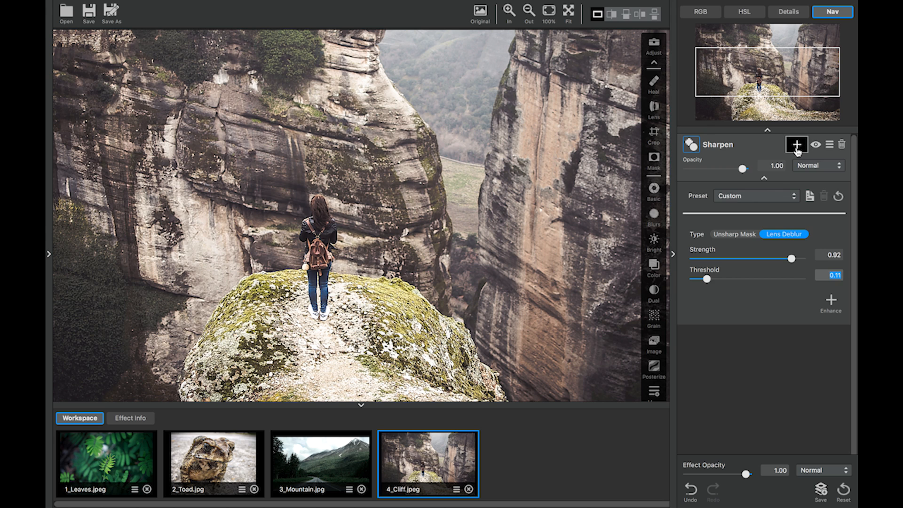
Step: Add a soft spot mask to the cliff photo's Sharpen adjustment and review the masked result
left_click(797, 145)
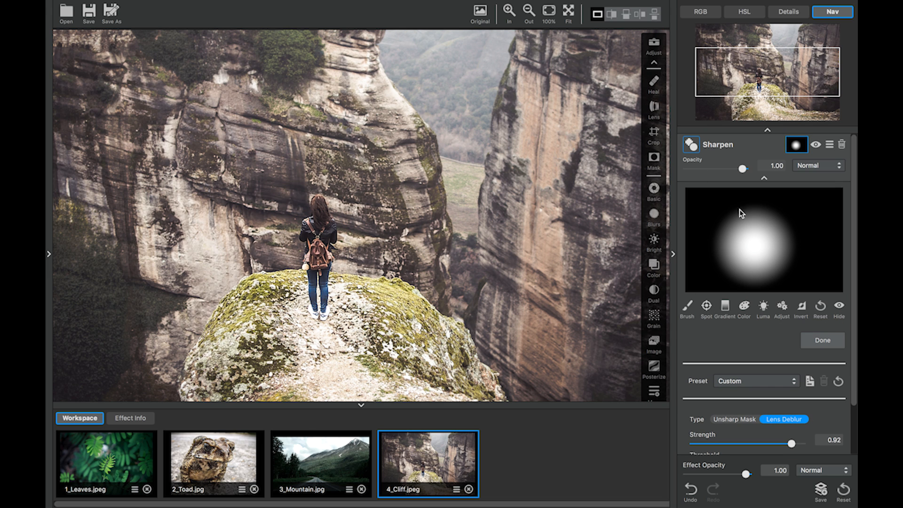
left_click(509, 10)
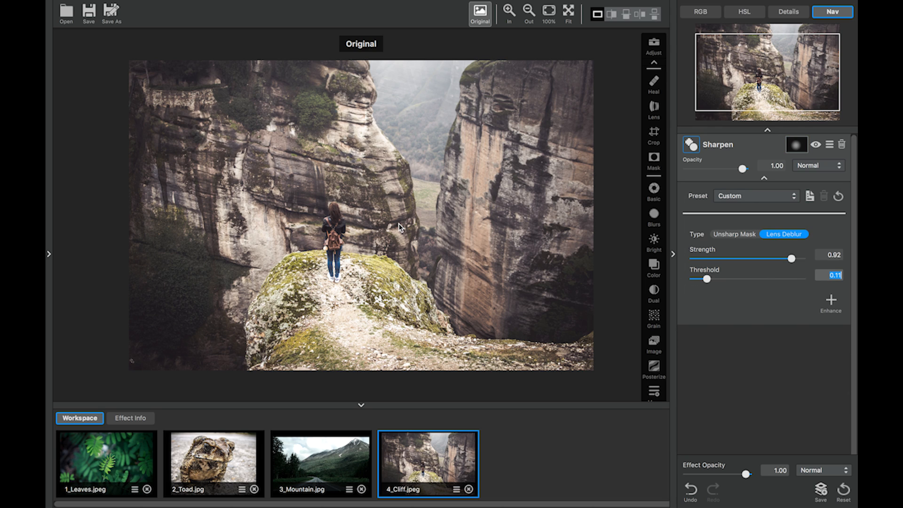
left_click(480, 9)
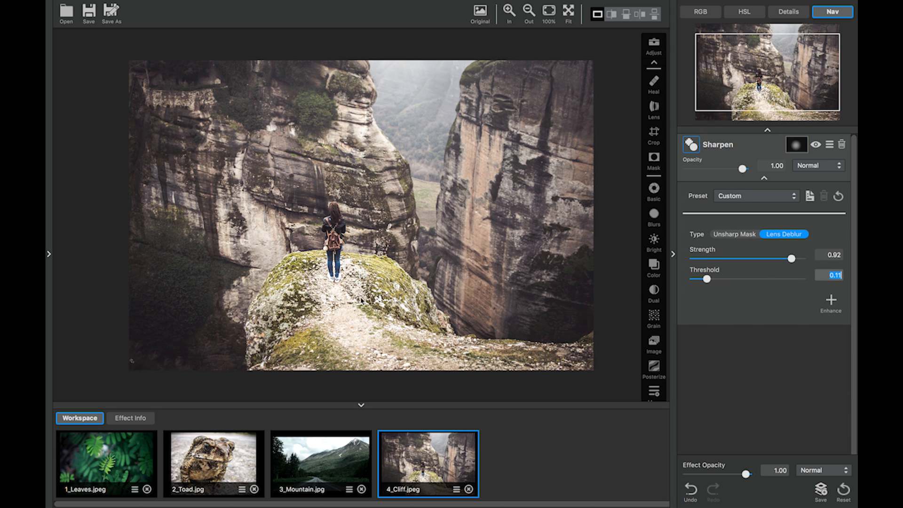
mouse_move(307, 239)
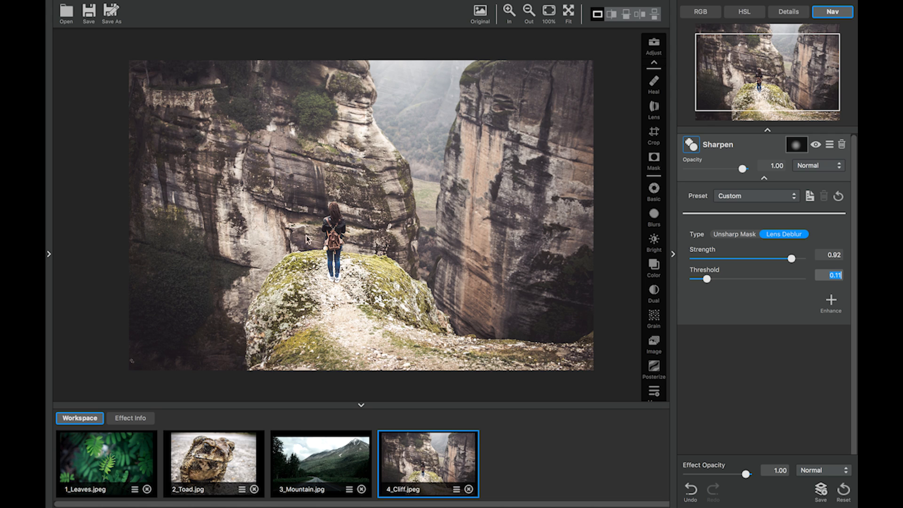
left_click(480, 12)
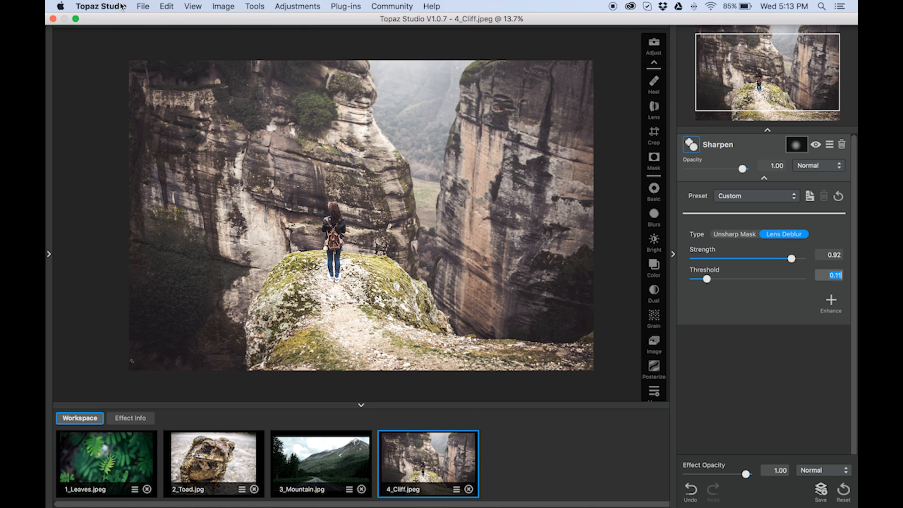
Step: Save the sharpened cliff photo as a Max-quality JPEG named Cliff_Focal in the Sharpen Images folder
left_click(821, 488)
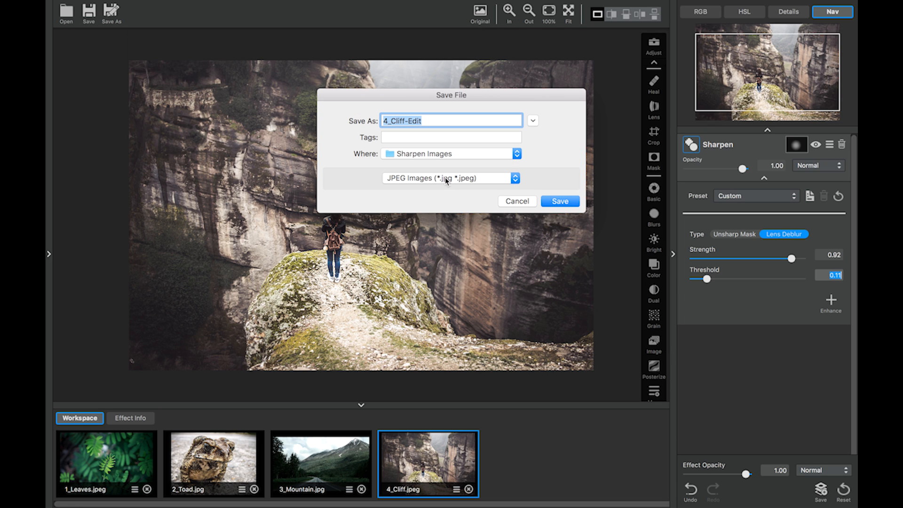
type("Cliff_Focal")
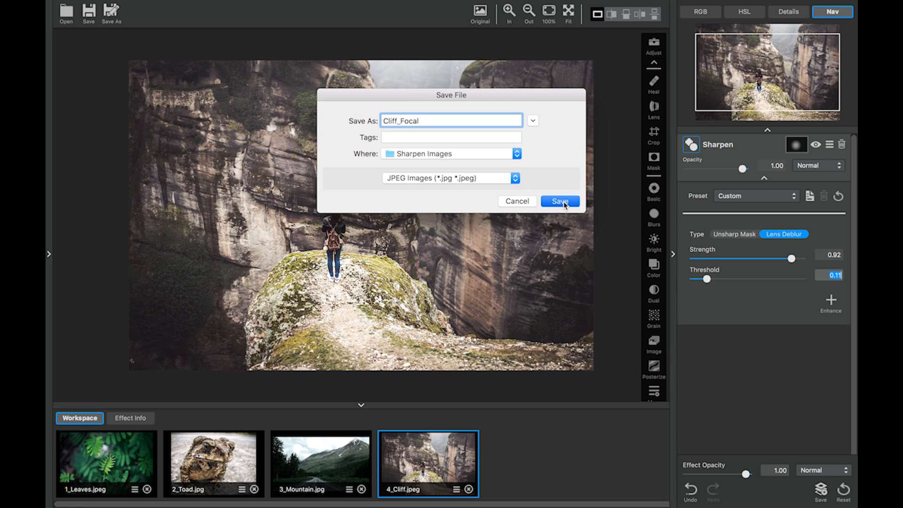
left_click(559, 201)
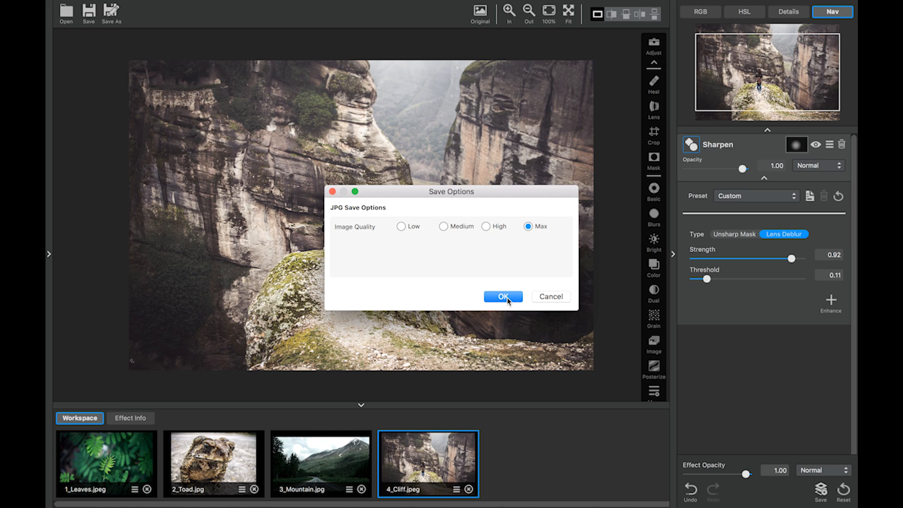
left_click(501, 297)
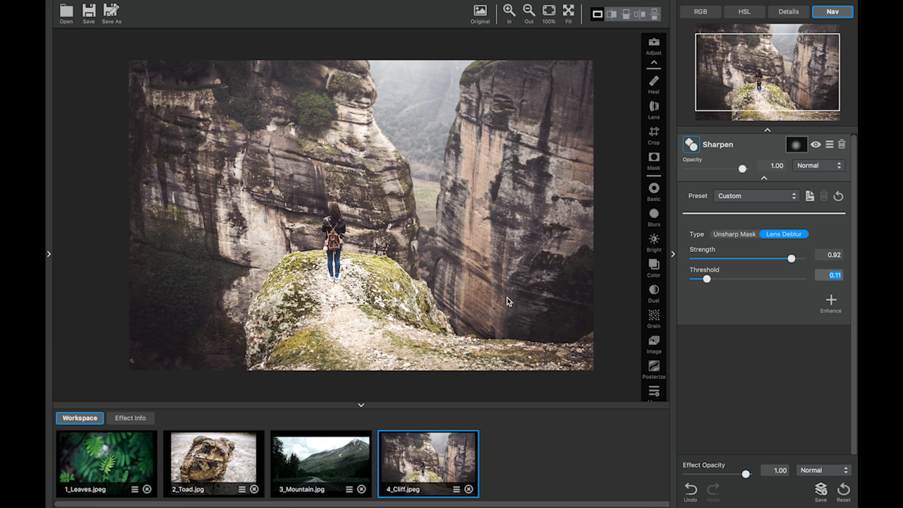